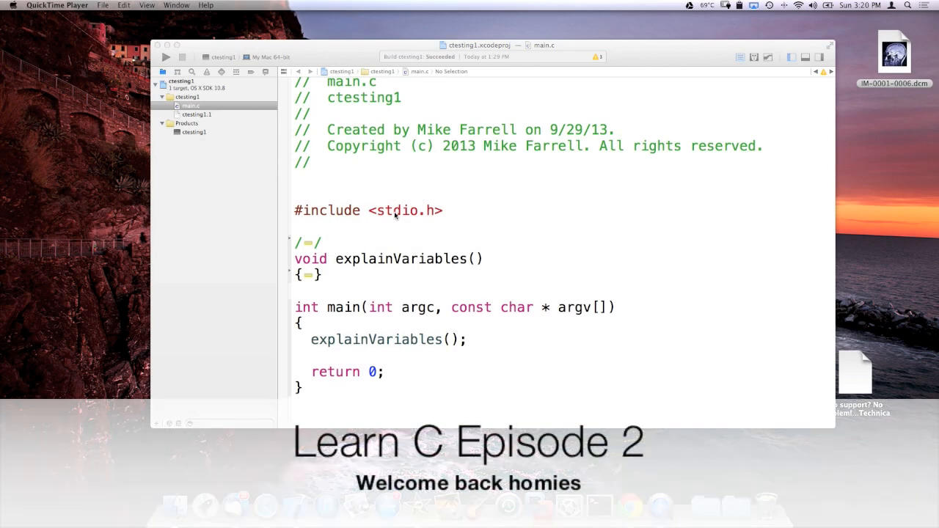
pyautogui.moveTo(679, 83)
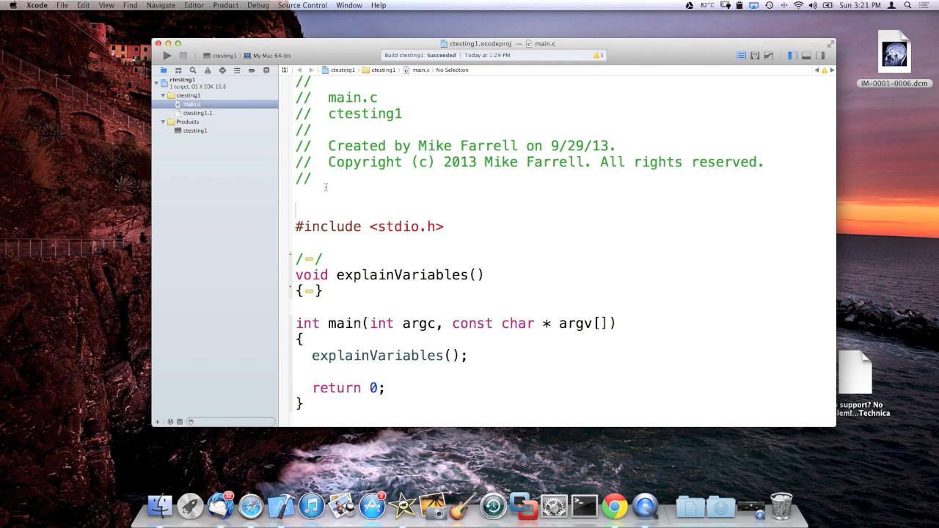
pyautogui.moveTo(317, 189)
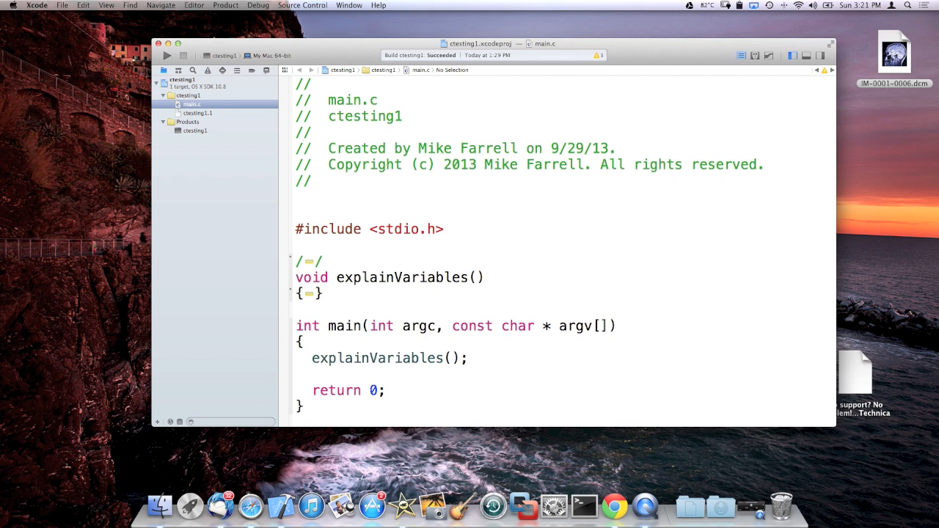
# Type comment text including 'whatever yo' and a /* Comment */ block in main.c
pyautogui.write('..')
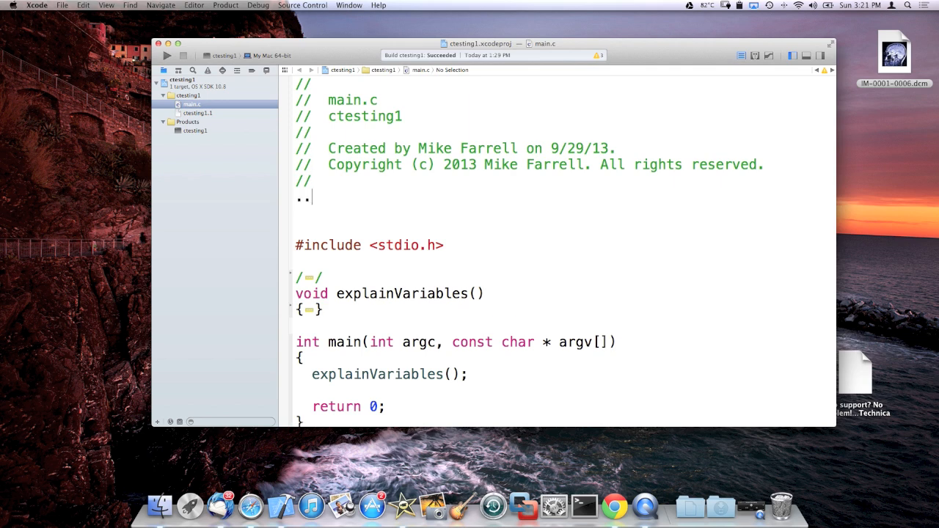
pyautogui.write('whatever yo')
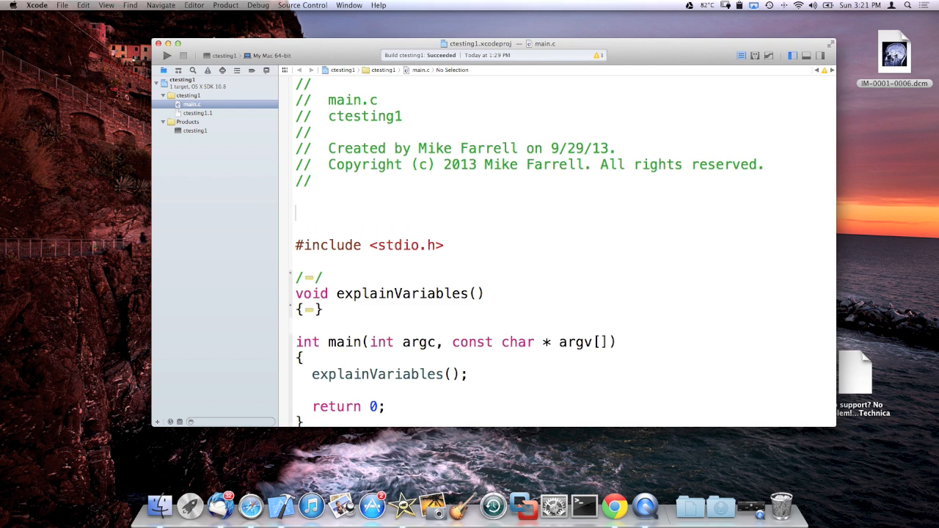
pyautogui.write('/*')
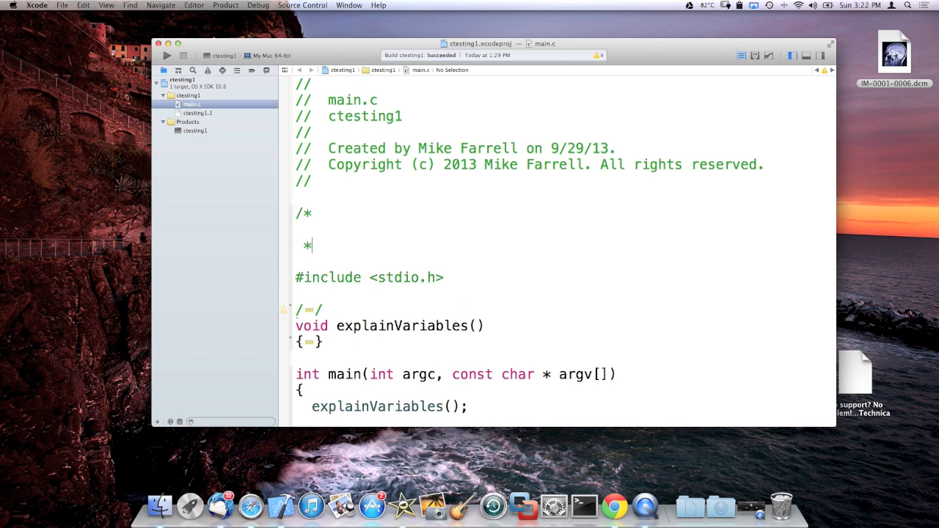
pyautogui.write('/')
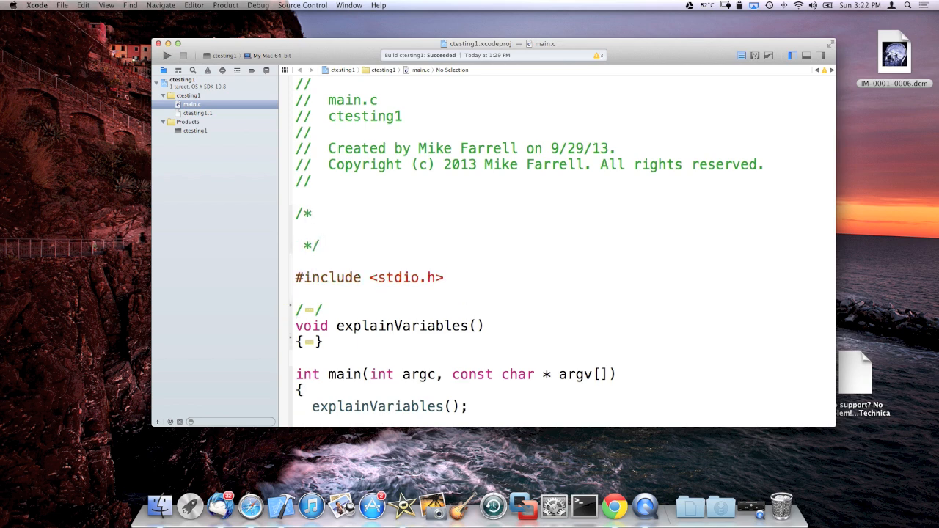
pyautogui.write('Comment')
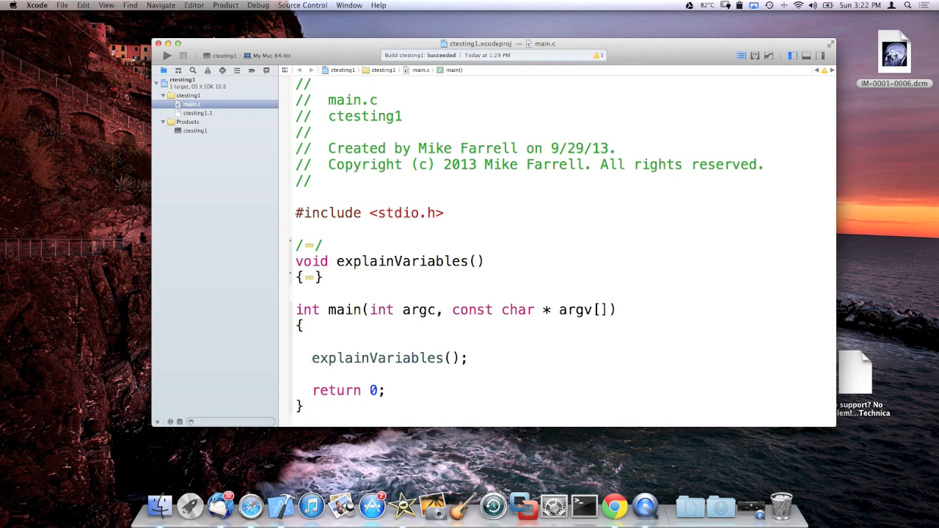
# Remove the space before argv and delete the blank line inside main's braces
pyautogui.click(309, 358)
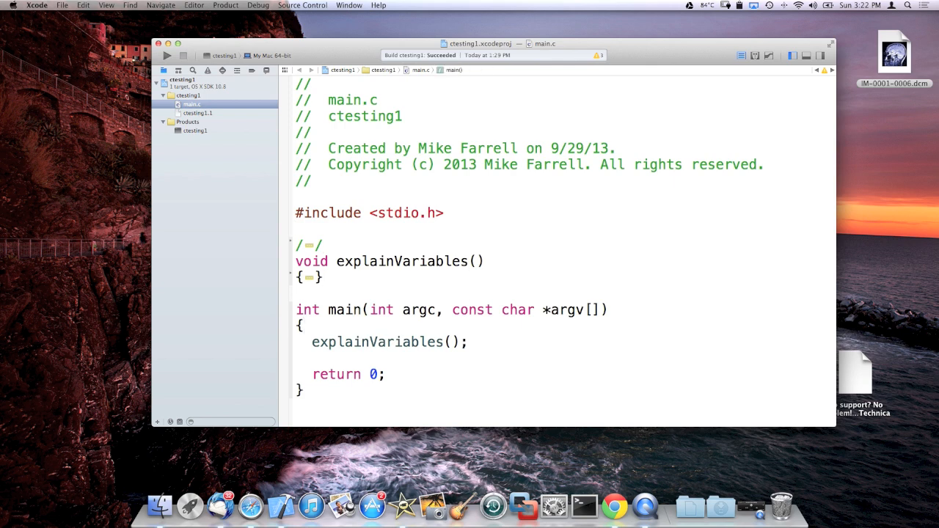
pyautogui.moveTo(312, 325); pyautogui.dragTo(385, 374)
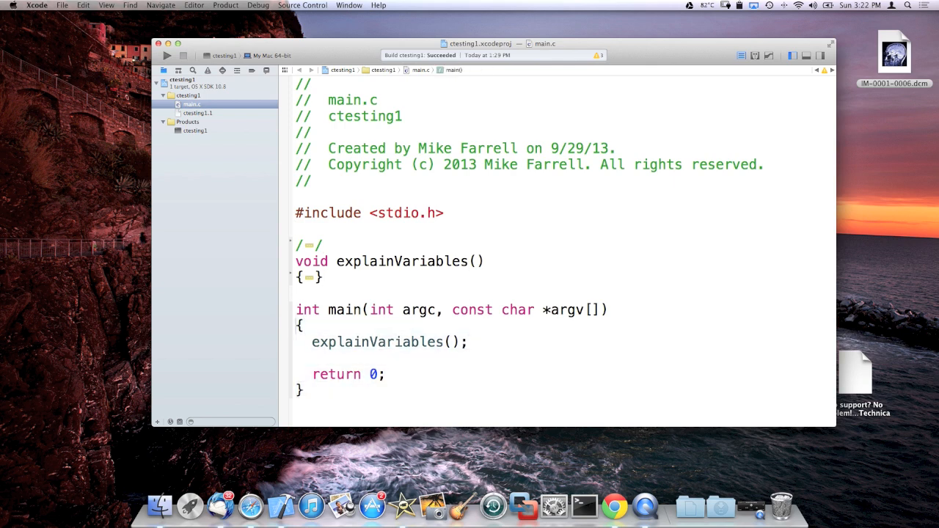
pyautogui.click(311, 358)
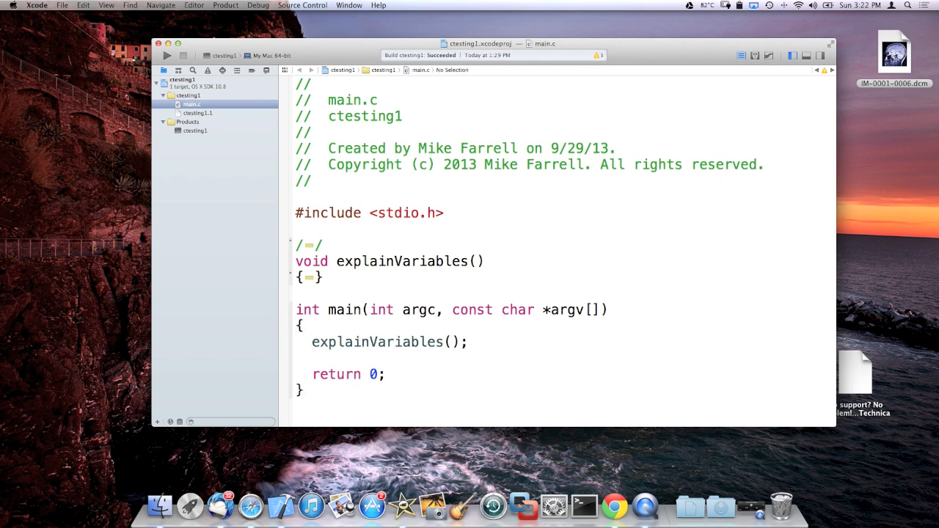
pyautogui.click(311, 342)
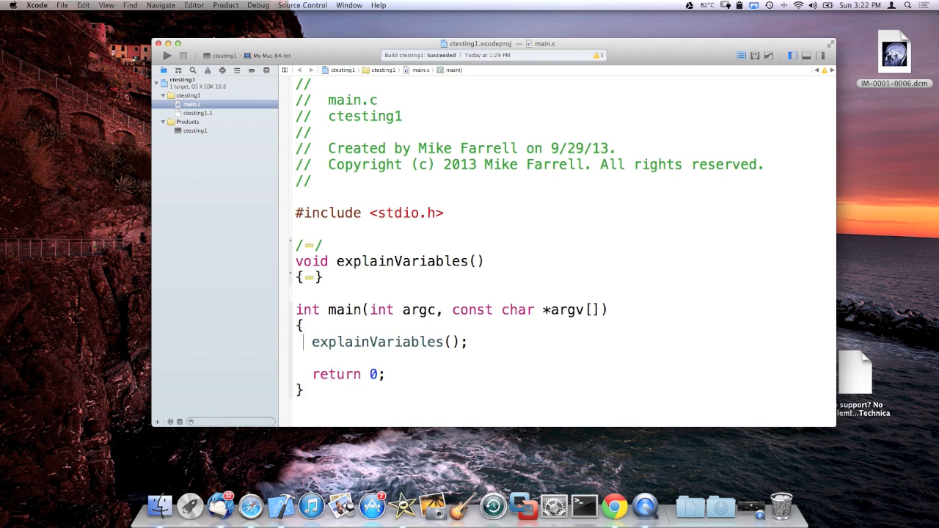
pyautogui.click(300, 325)
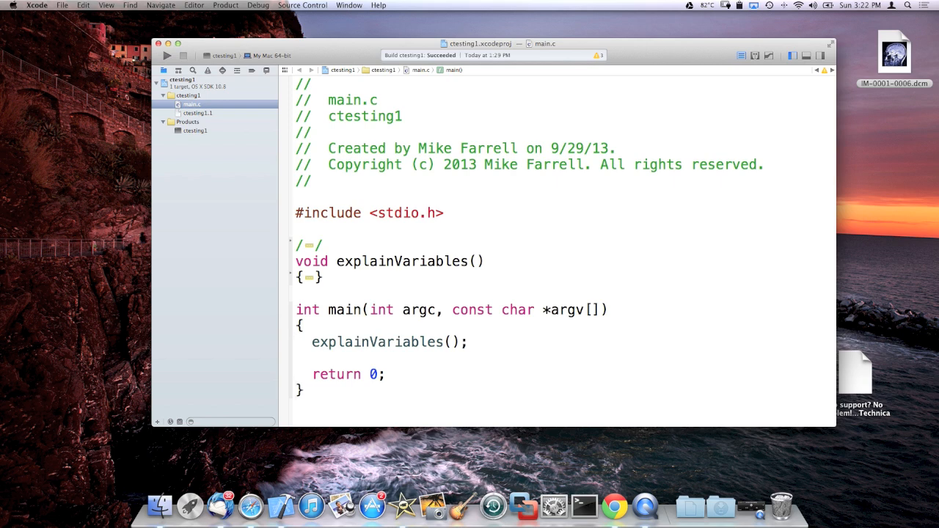
pyautogui.click(469, 342)
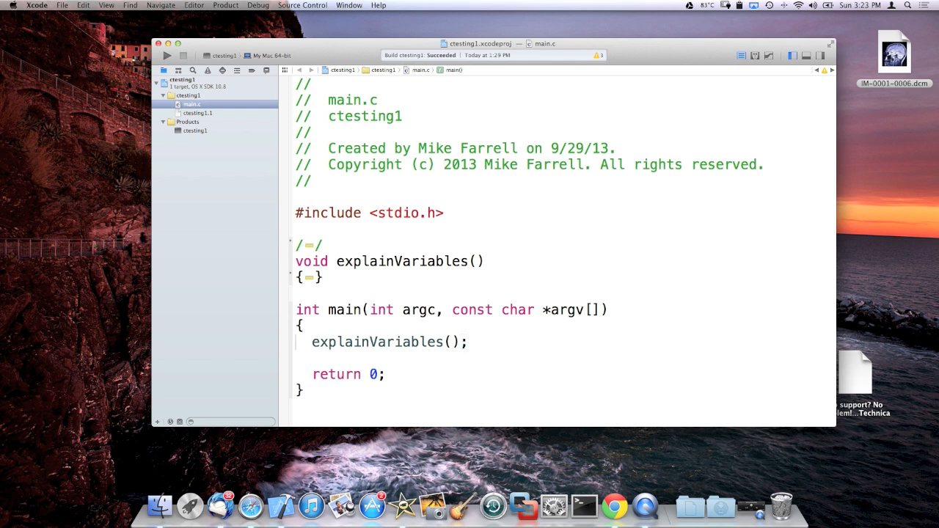
pyautogui.click(389, 342)
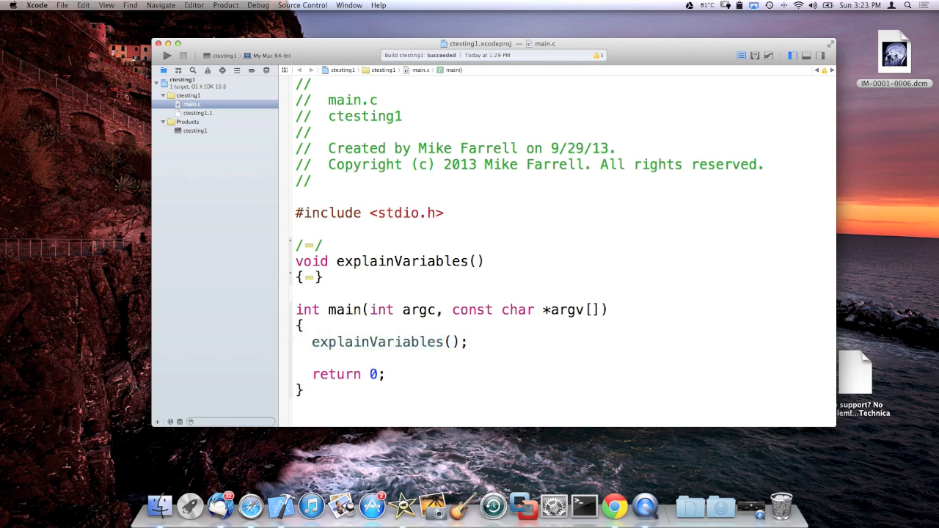
pyautogui.click(468, 342)
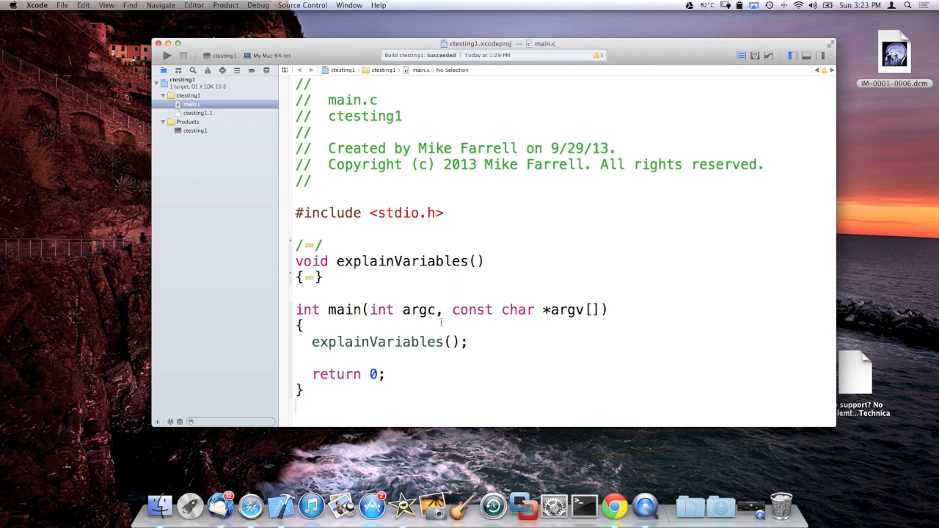
pyautogui.doubleClick(345, 310)
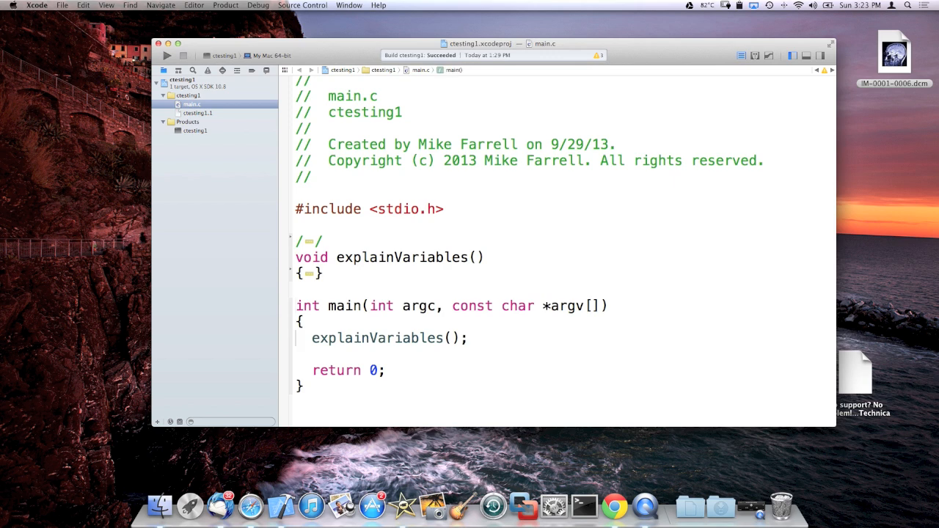
pyautogui.moveTo(311, 338); pyautogui.dragTo(385, 370)
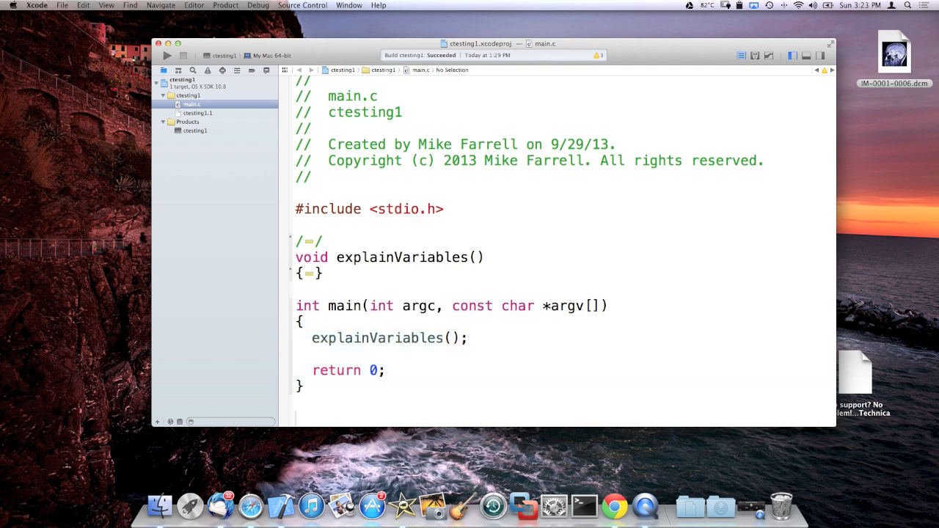
pyautogui.moveTo(241, 3)
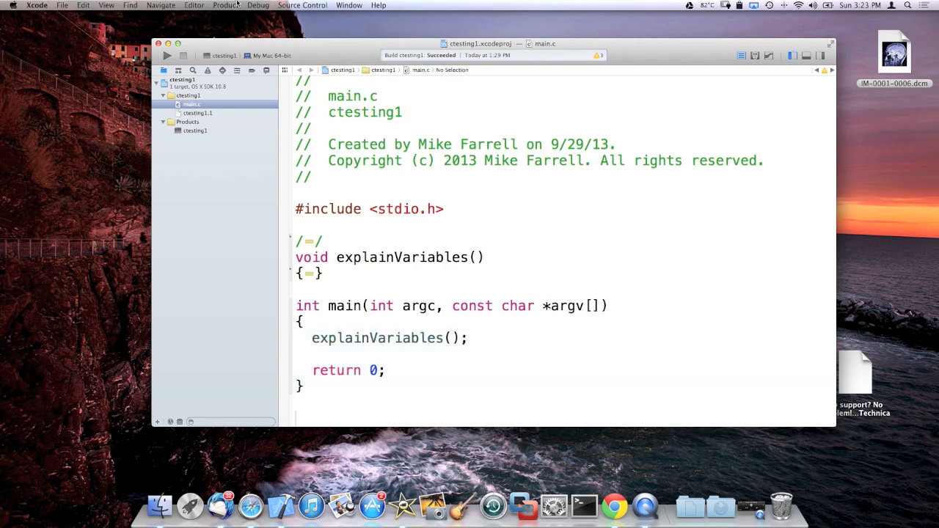
# Run ctesting1 and confirm the console shows 'Program ended with exit code: 0'
pyautogui.click(224, 5)
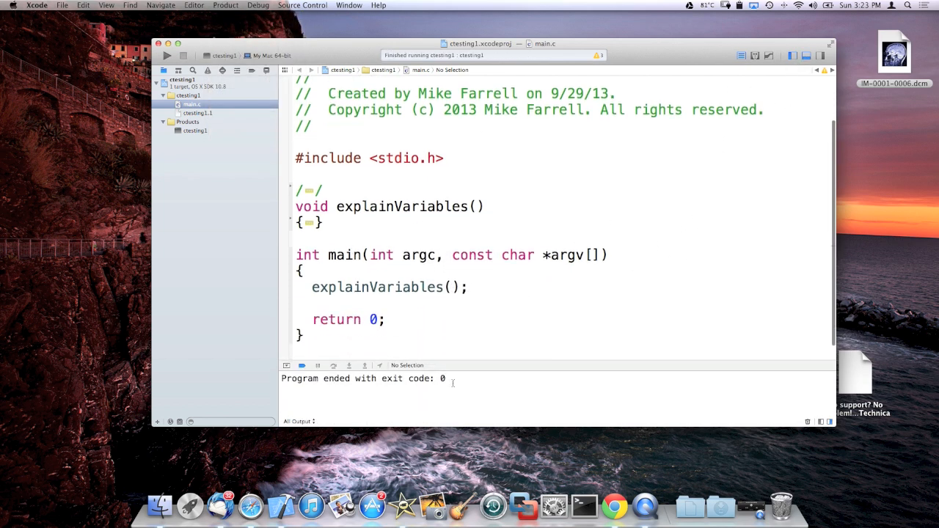
pyautogui.moveTo(455, 332)
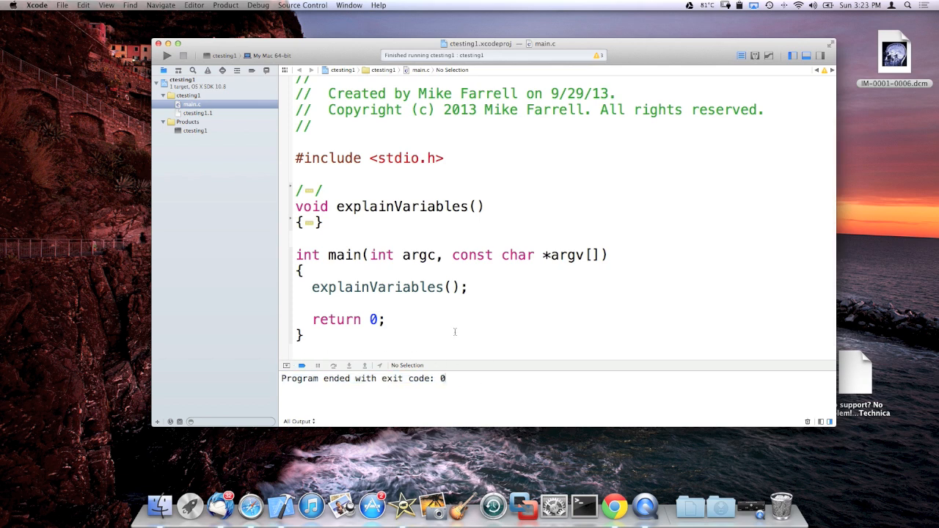
pyautogui.click(316, 303)
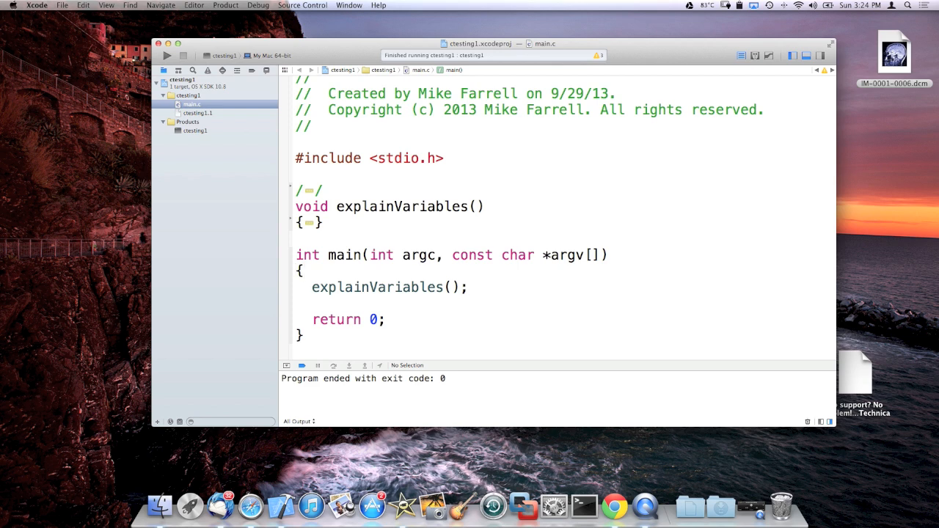
pyautogui.click(310, 222)
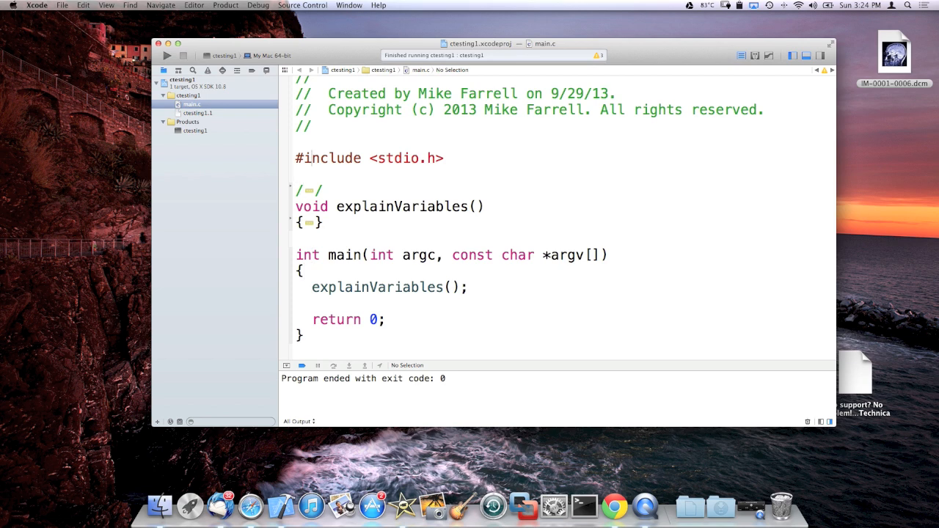
pyautogui.click(367, 158)
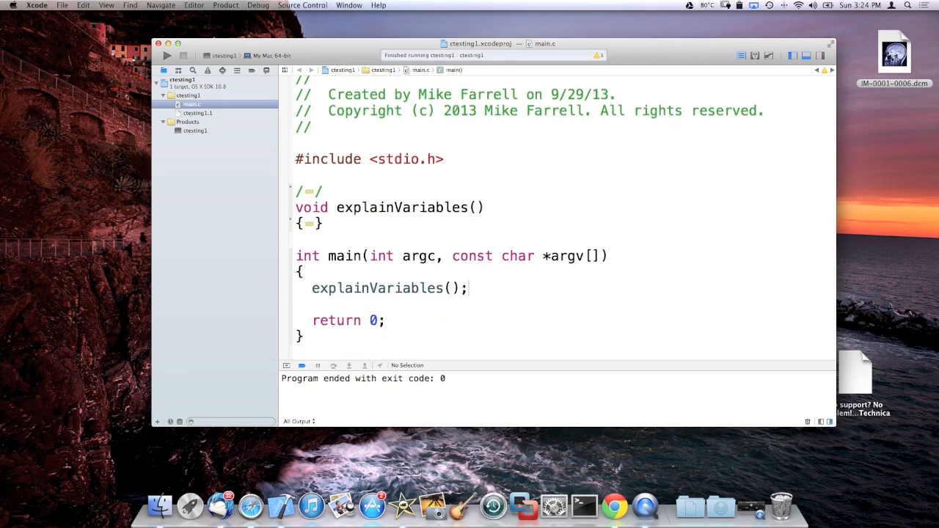
pyautogui.write('e')
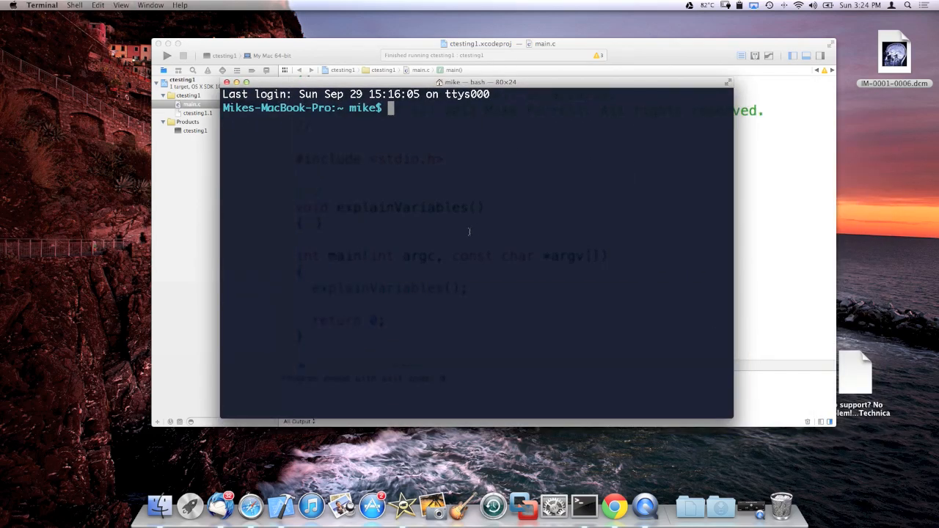
# In Terminal, cd into the Debug build folder and run ./ctesting1
pyautogui.write('cd')
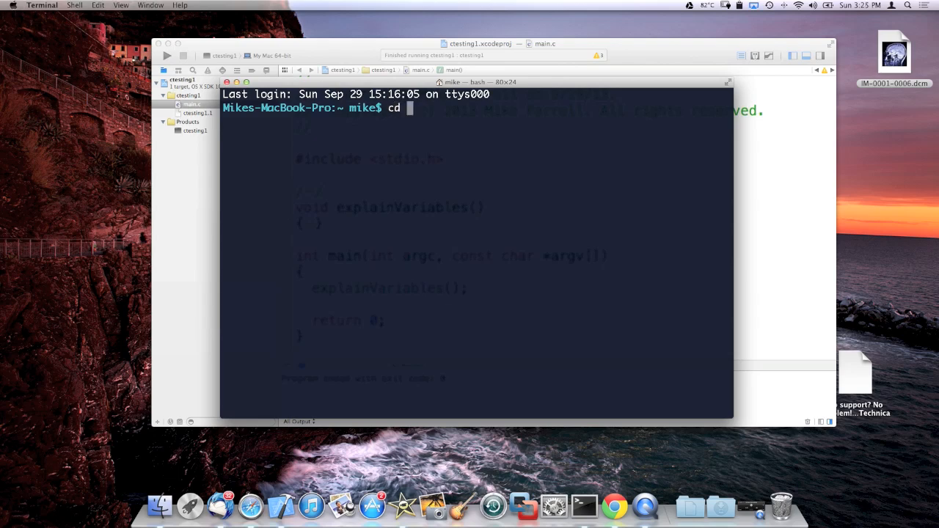
pyautogui.moveTo(205, 122)
pyautogui.write('ls')
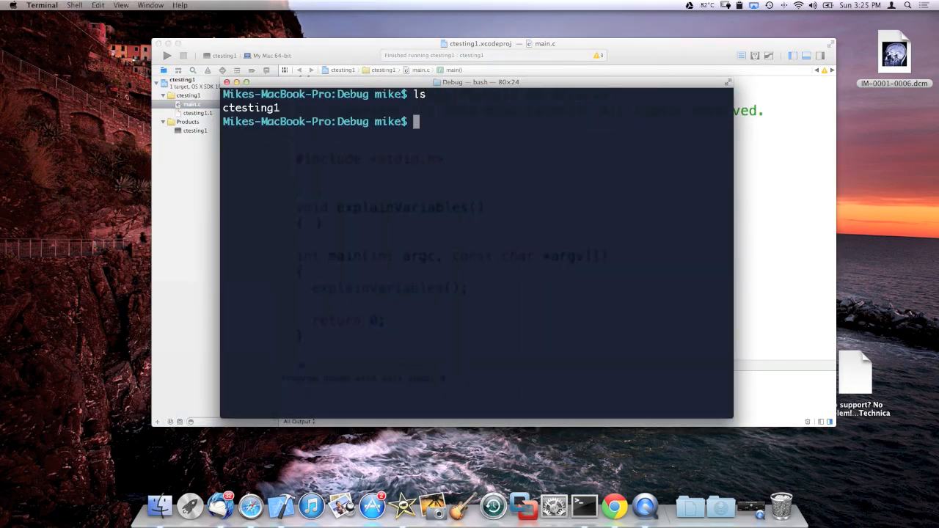
pyautogui.write('./c')
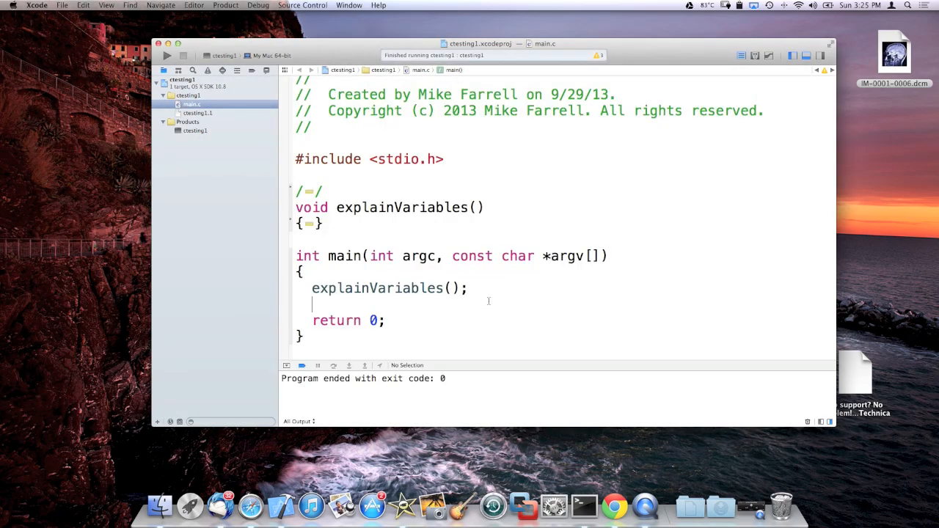
# Add printf("Words\n"); to main, rebuild, and check ctesting1 prints Words in Terminal
pyautogui.write('printf')
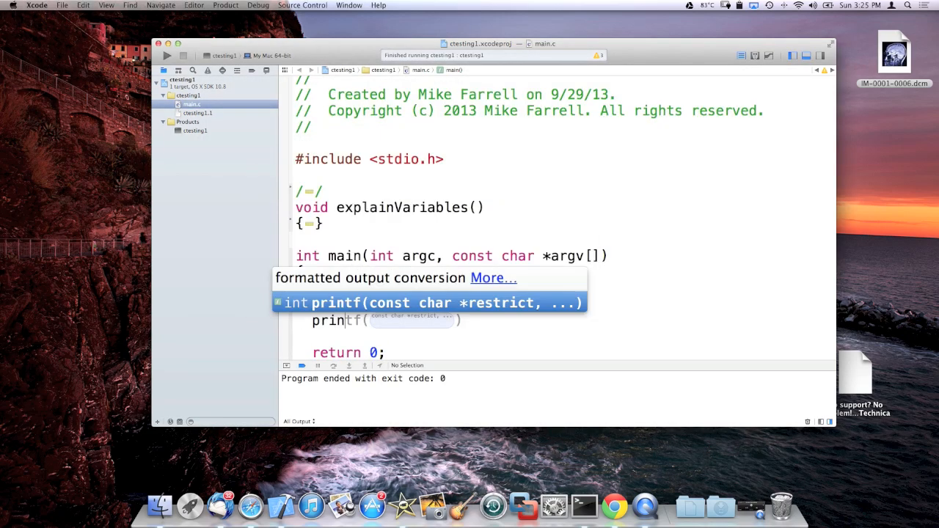
pyautogui.write('"Words\\")')
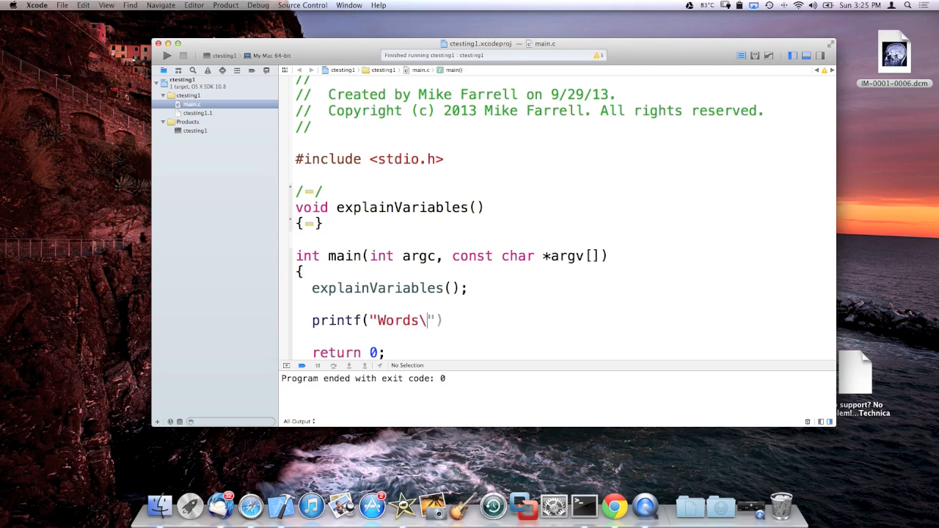
pyautogui.write('n");')
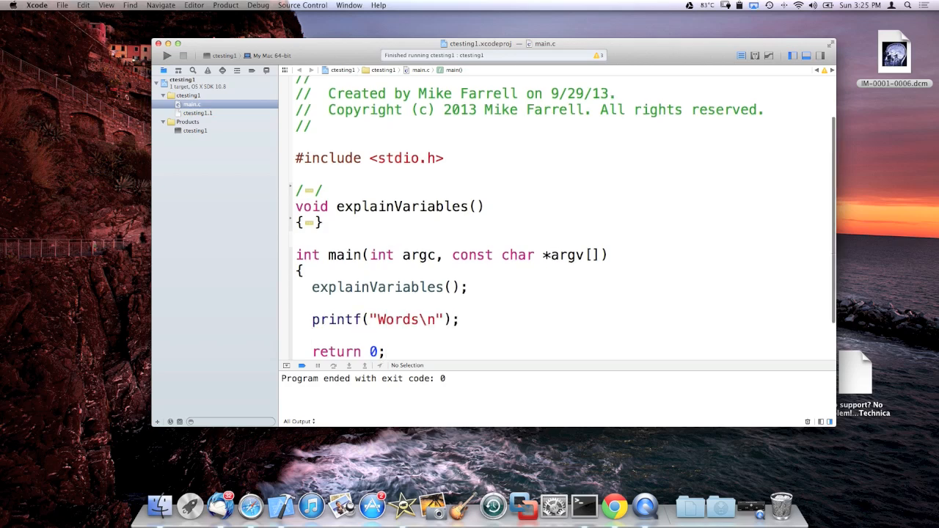
pyautogui.scroll(-3)
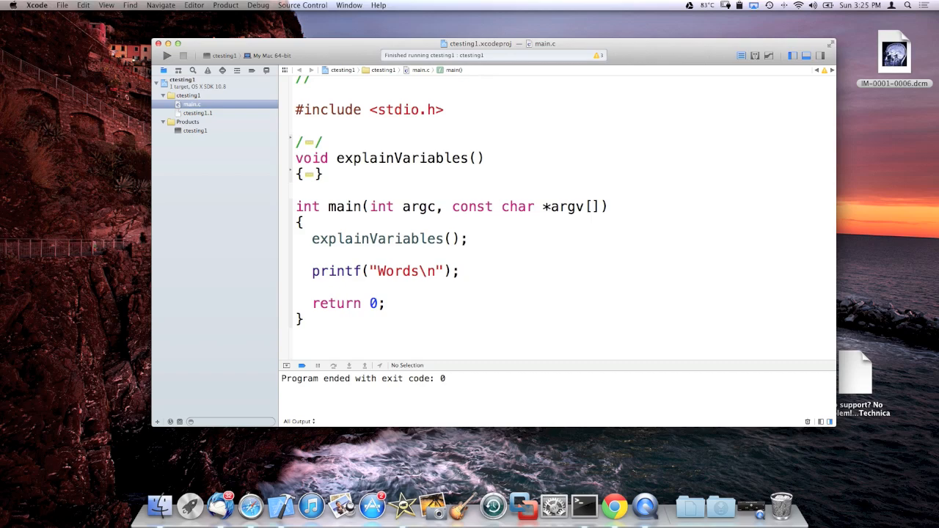
pyautogui.click(187, 57)
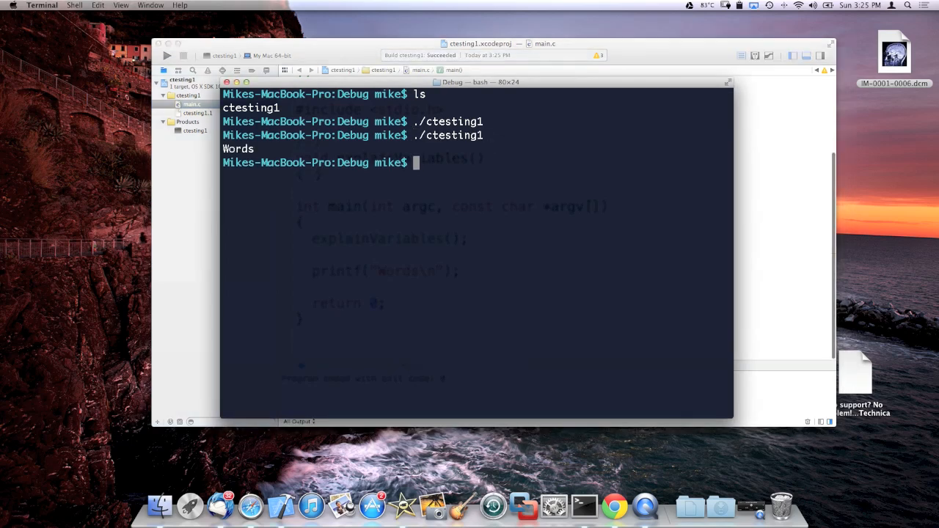
pyautogui.doubleClick(238, 149)
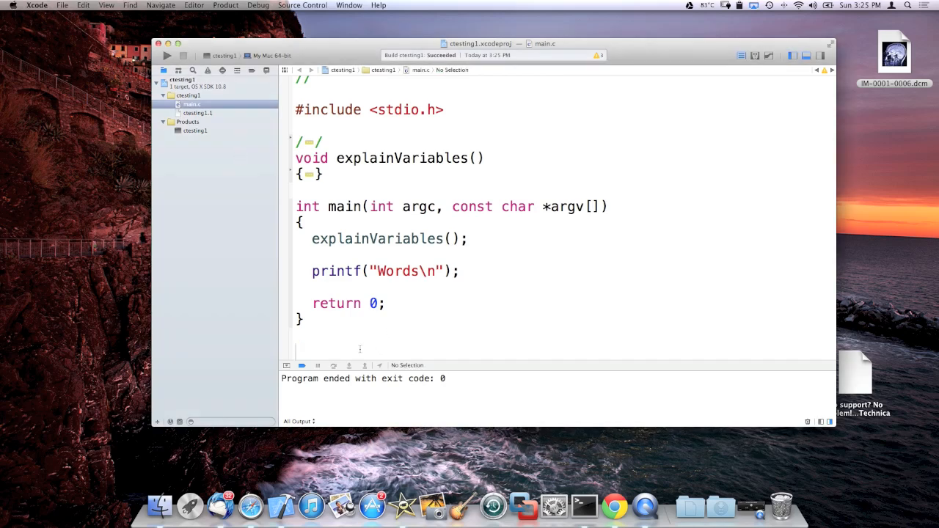
pyautogui.moveTo(385, 338)
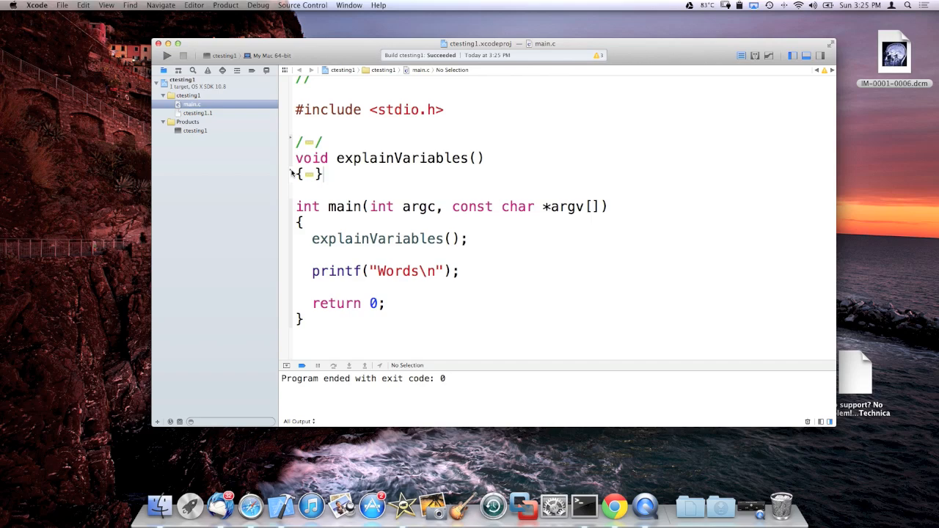
# Write the C data types description comment and declare int, short, char, float, double, long whatever = 0
pyautogui.write('Method to act as a testing ground for explanation of C data types for variables')
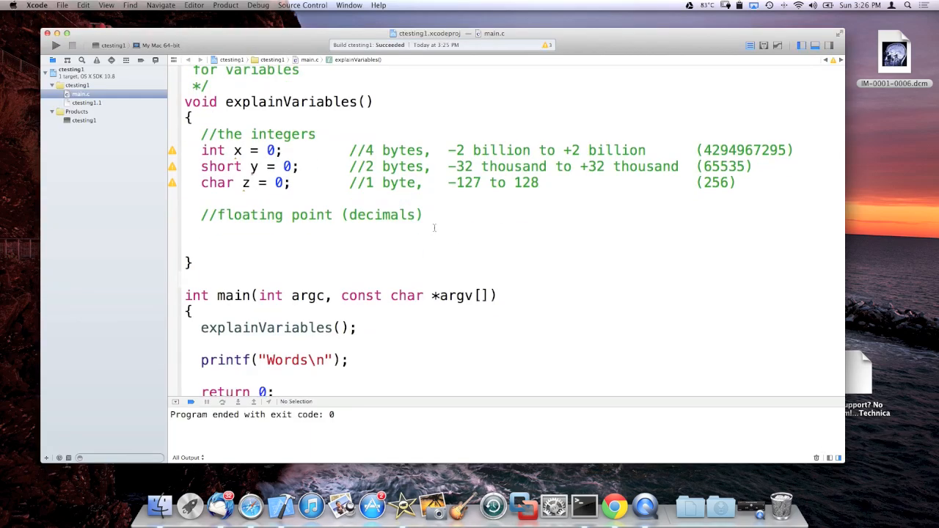
pyautogui.write('float x;')
pyautogui.write('double q;')
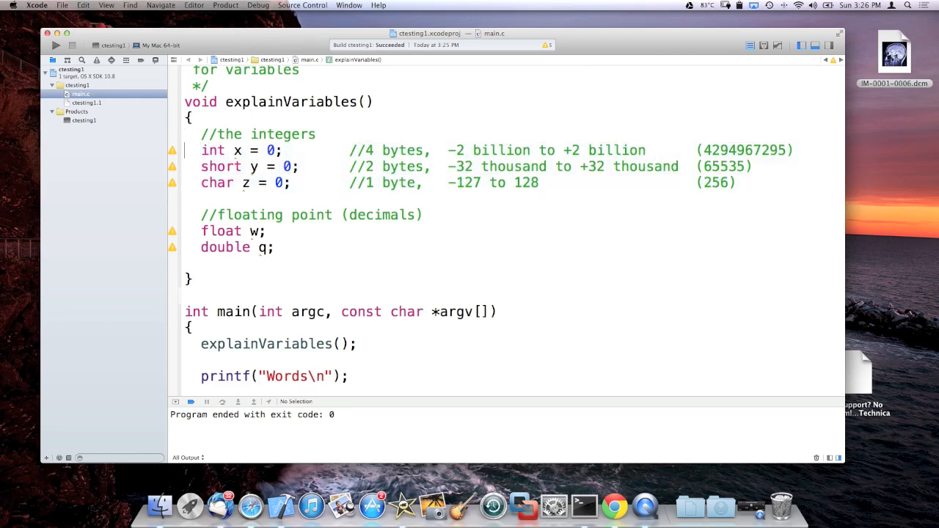
pyautogui.write('long')
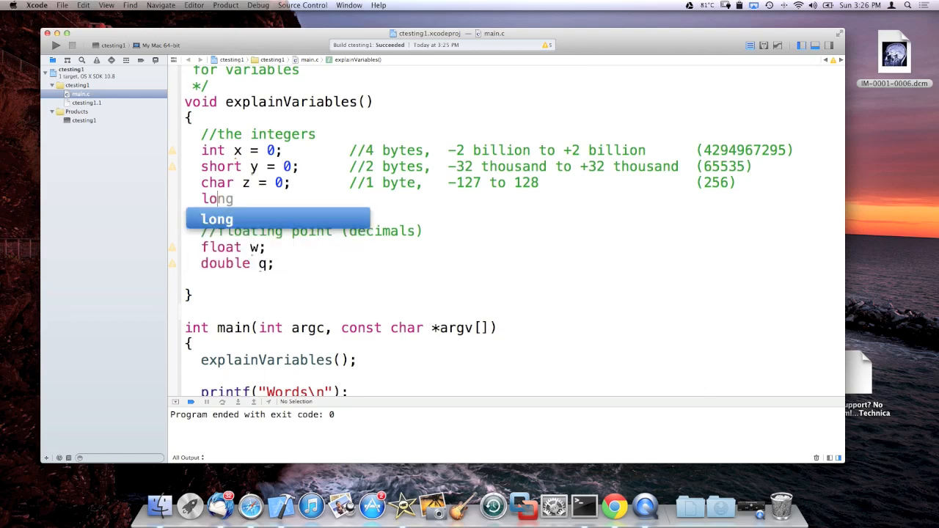
pyautogui.write('whatever')
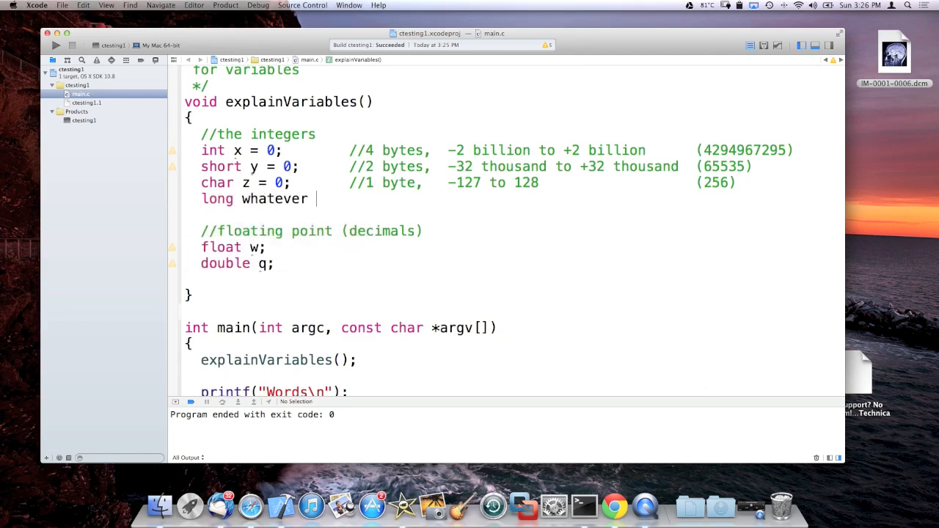
pyautogui.write('= 0;')
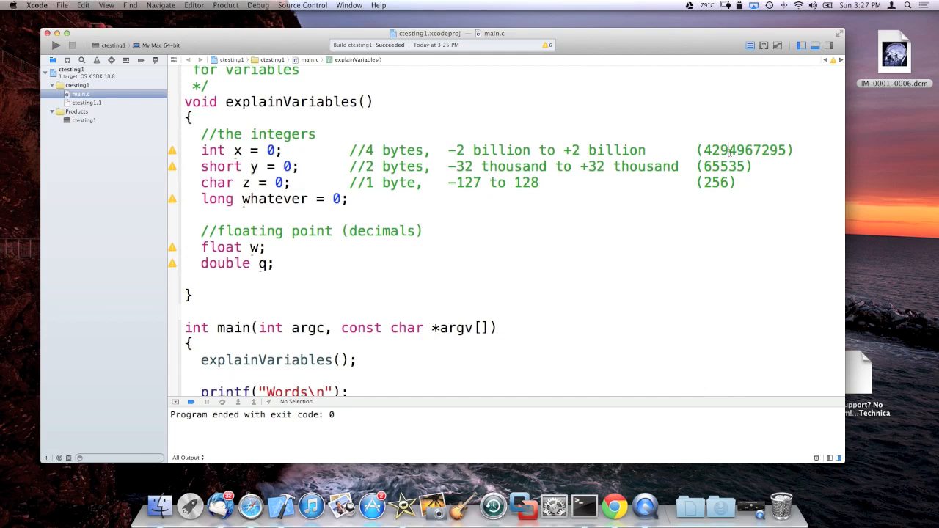
pyautogui.doubleClick(744, 149)
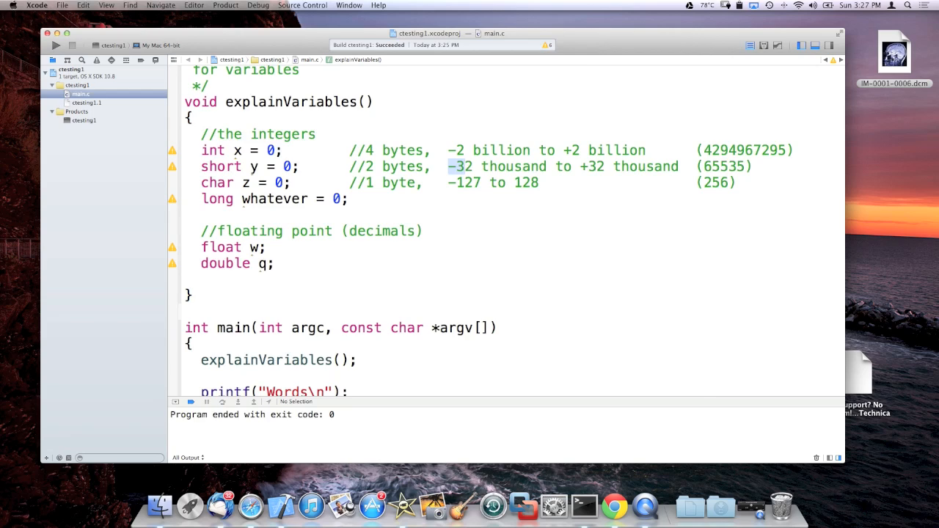
pyautogui.moveTo(449, 165); pyautogui.dragTo(679, 166)
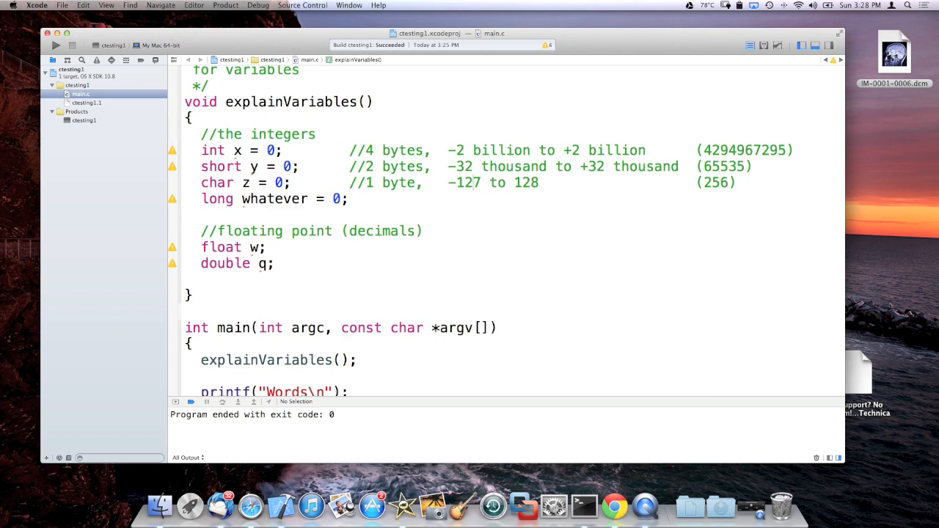
pyautogui.click(538, 182)
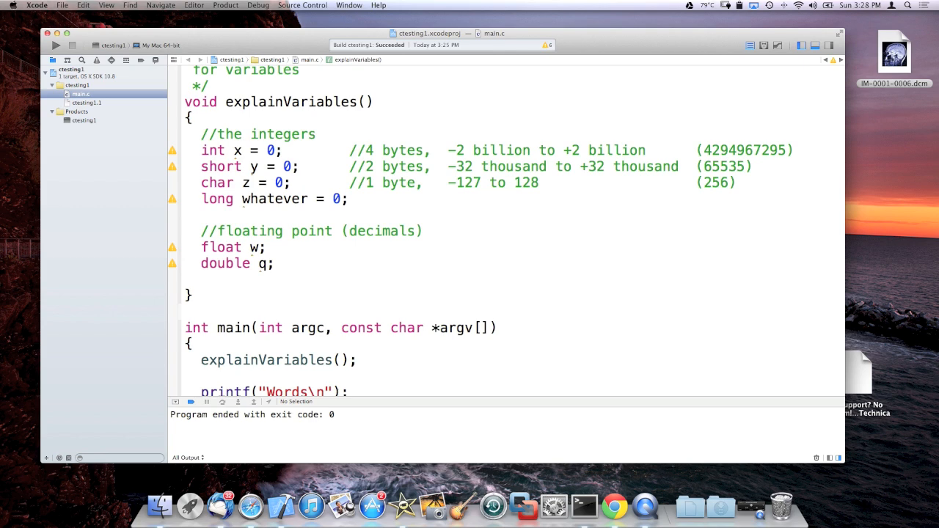
# Add //4 byte to the long line and declare long long whatever2 = 0; //8 byte 64-bit
pyautogui.write('//')
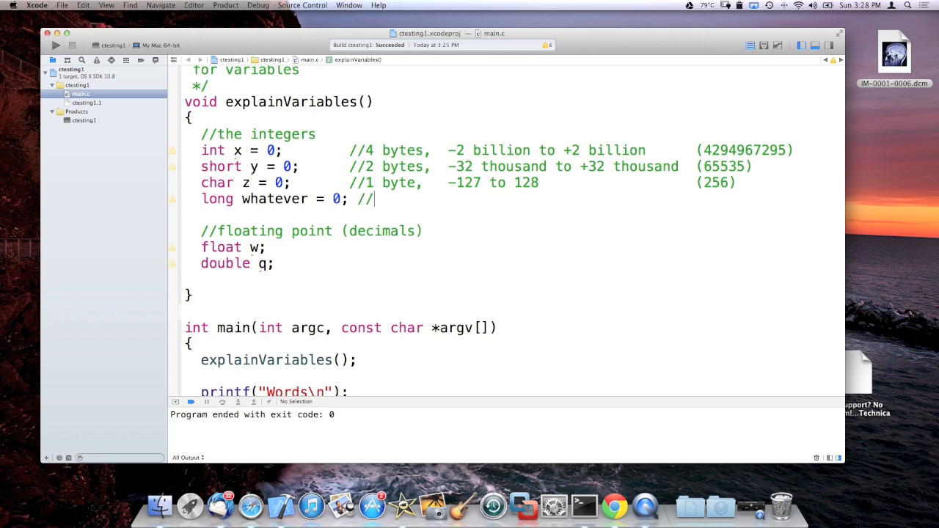
pyautogui.write('4 byte')
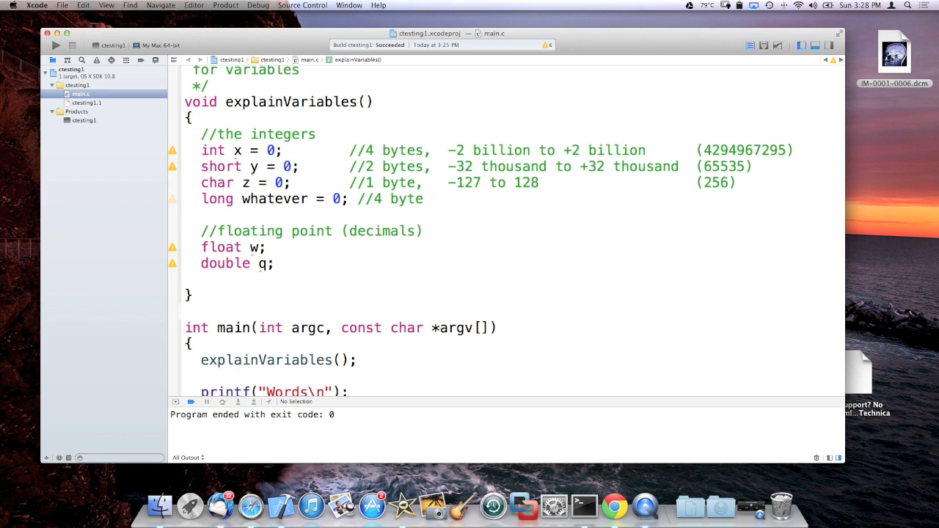
pyautogui.write('long long whatever')
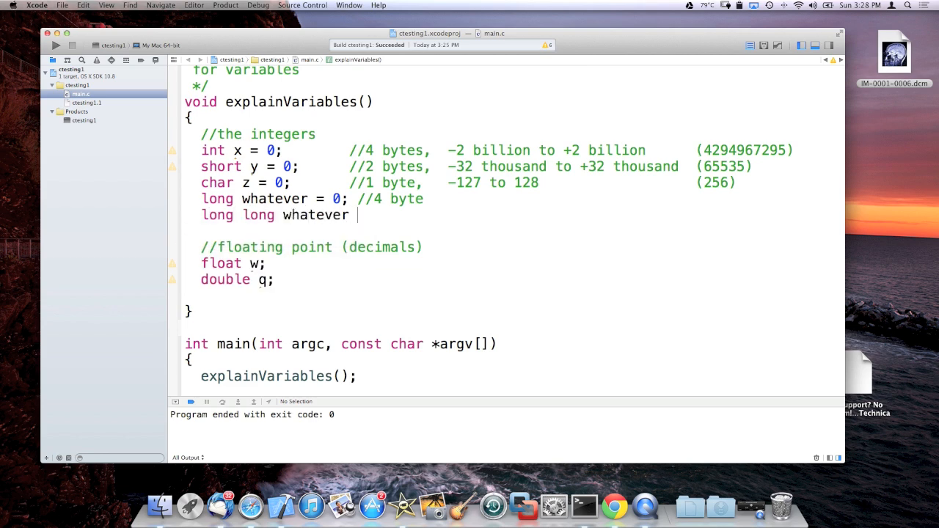
pyautogui.write('= 0;')
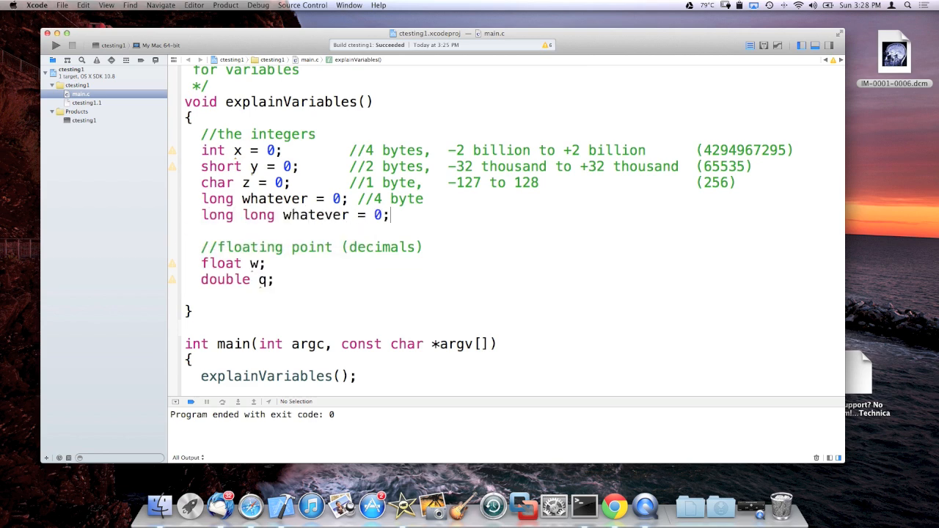
pyautogui.write('//8')
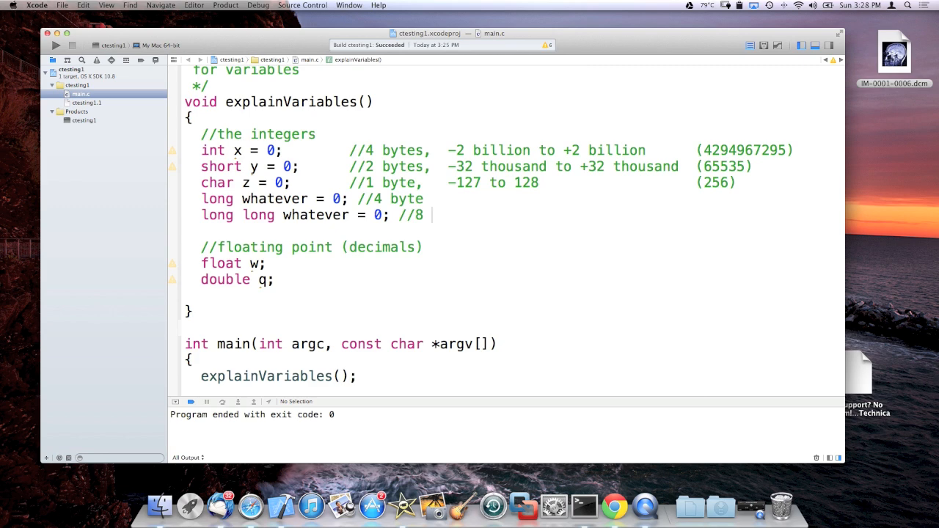
pyautogui.write('byte')
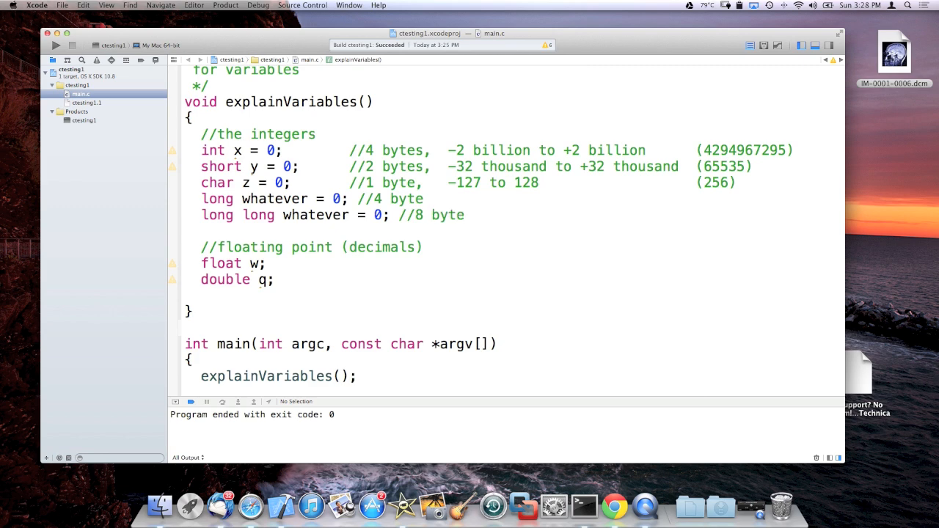
pyautogui.write('64-bit,')
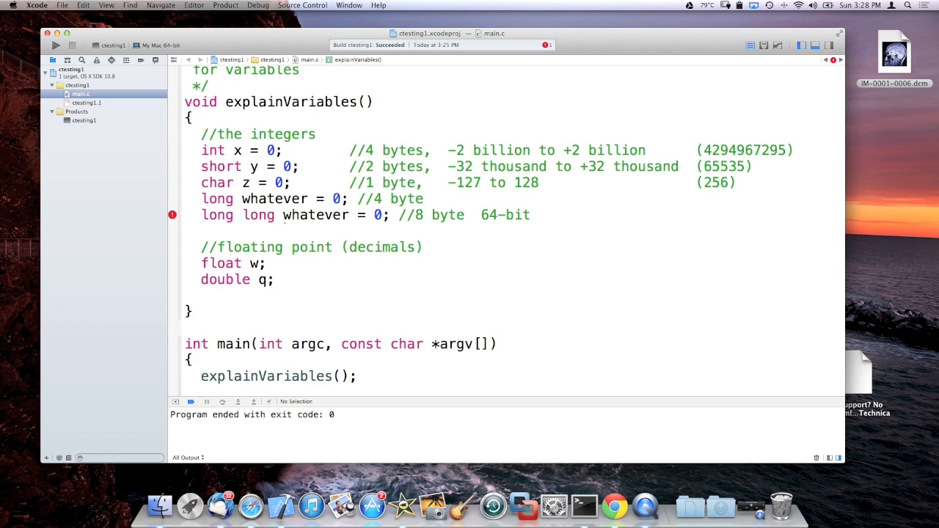
pyautogui.click(172, 215)
pyautogui.write('2')
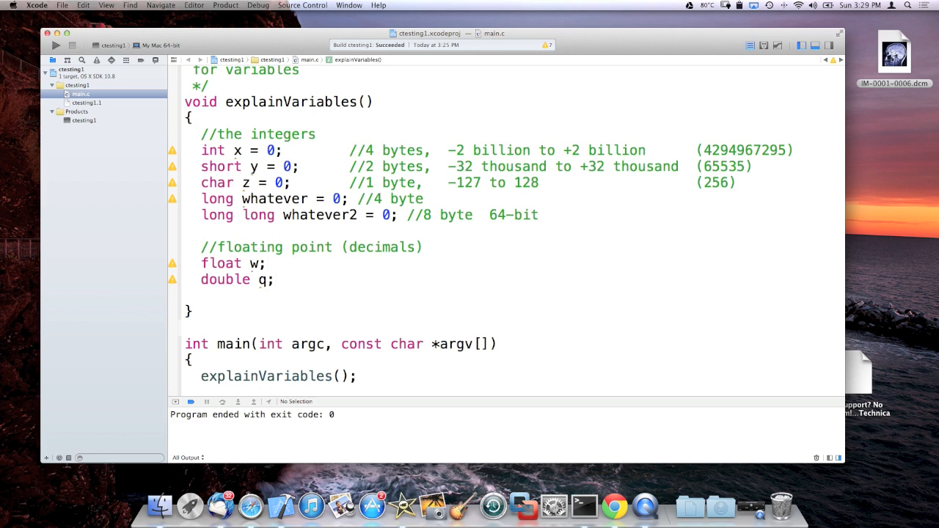
# Assign float w a 1.5f literal with a //4 byte comment
pyautogui.write('w')
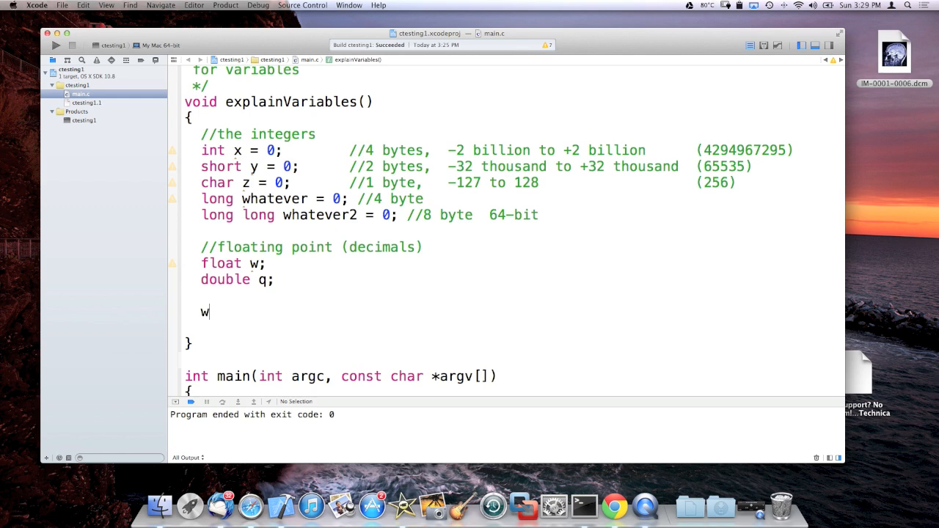
pyautogui.press('Backspace')
pyautogui.write(' = 0')
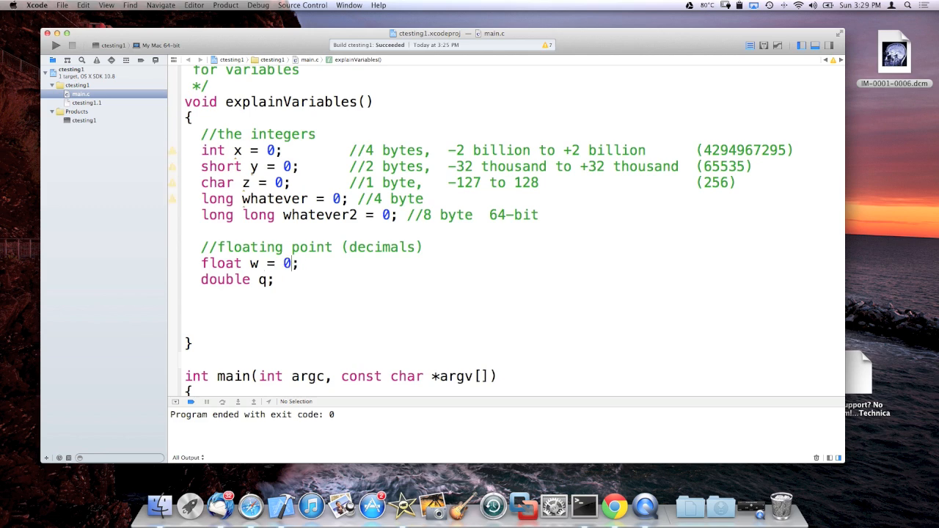
pyautogui.write('1.0f')
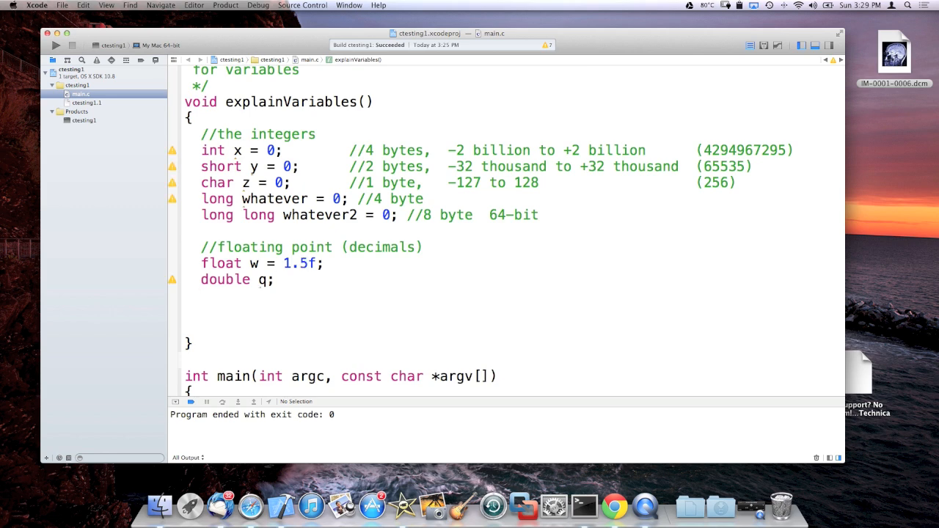
pyautogui.write('//')
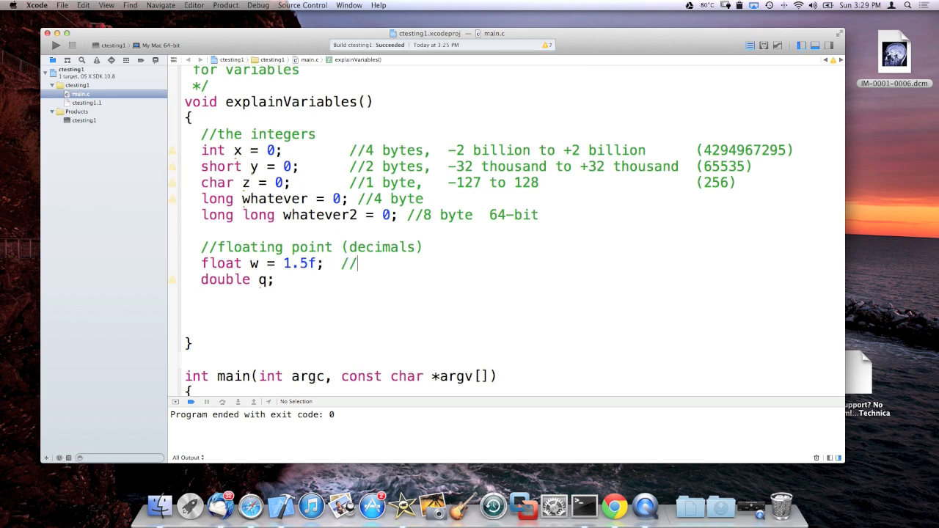
pyautogui.write('4 byte')
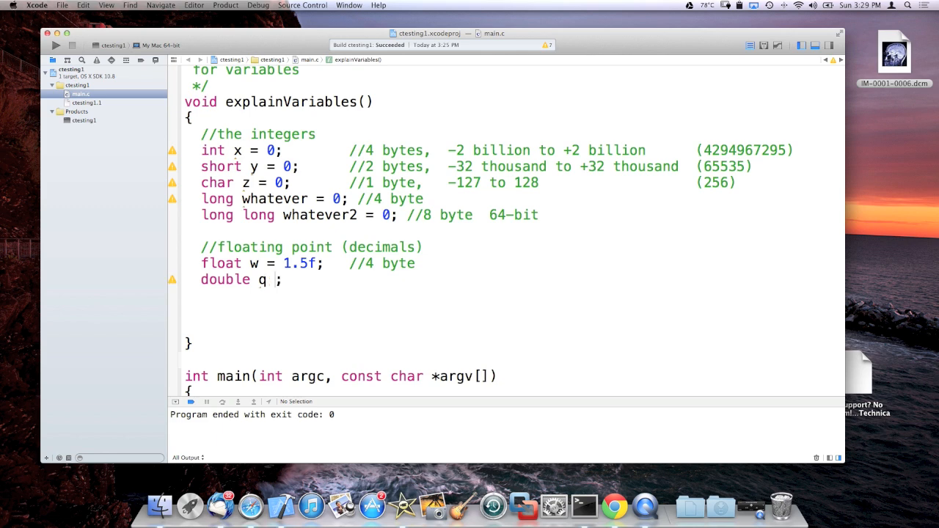
# Set double q to a long-precision 1.5...01 value commented //8 byte
pyautogui.write('= 1.5')
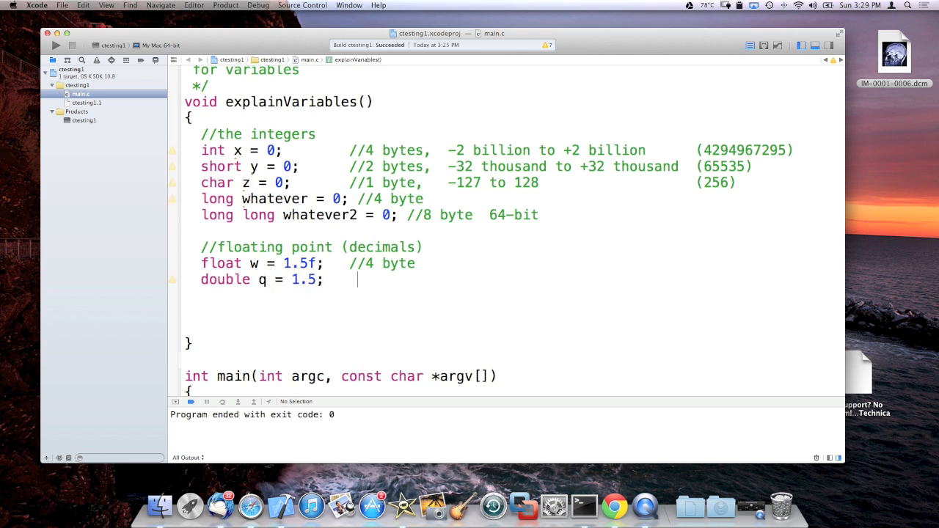
pyautogui.write('// 8')
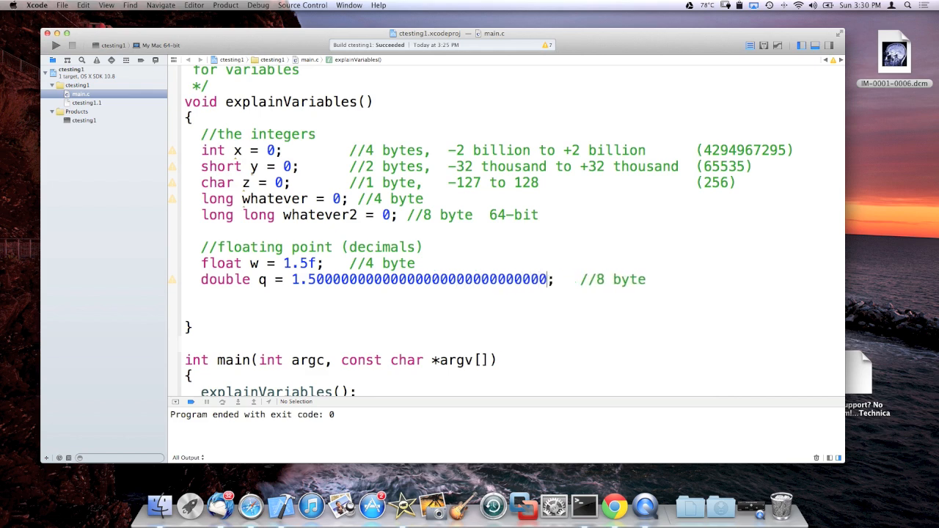
pyautogui.write('1')
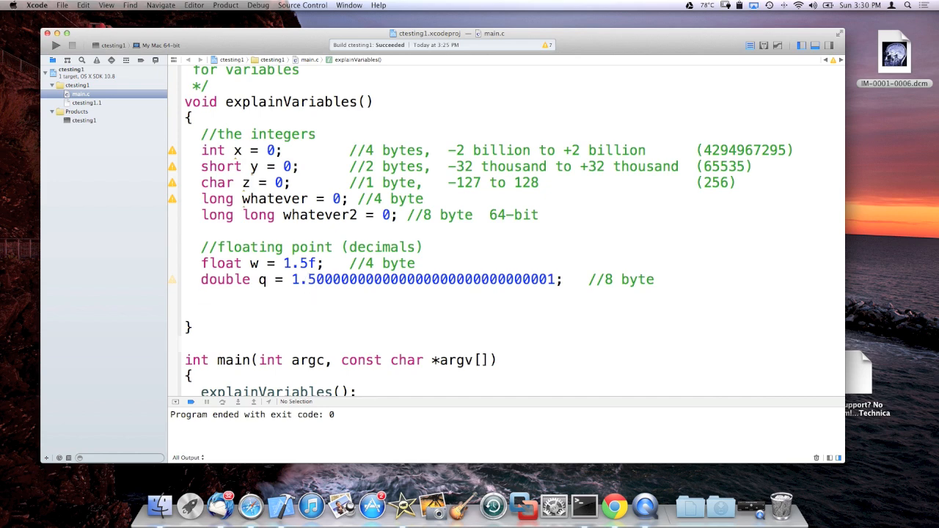
# Declare float w2, assign w = 3.0f, and set char z = 'f'
pyautogui.click(202, 309)
pyautogui.write('float w2;')
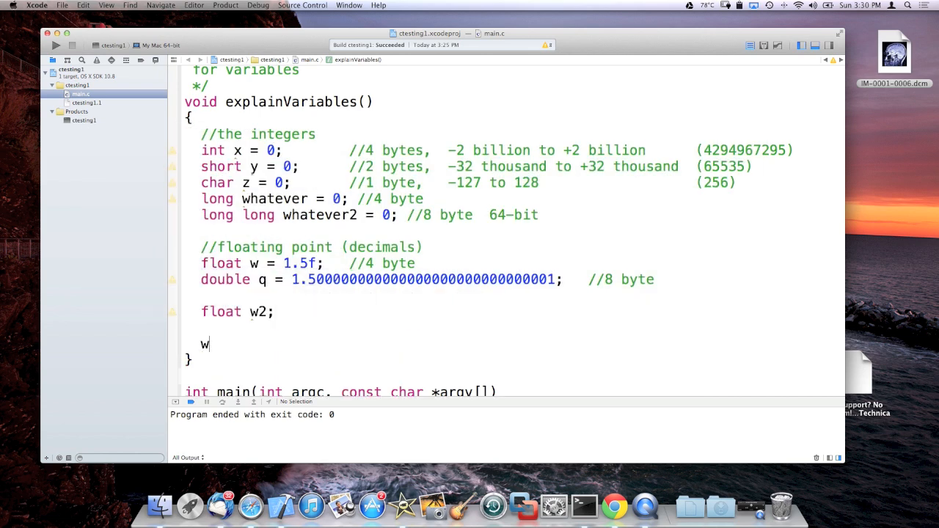
pyautogui.write('= 3.f;')
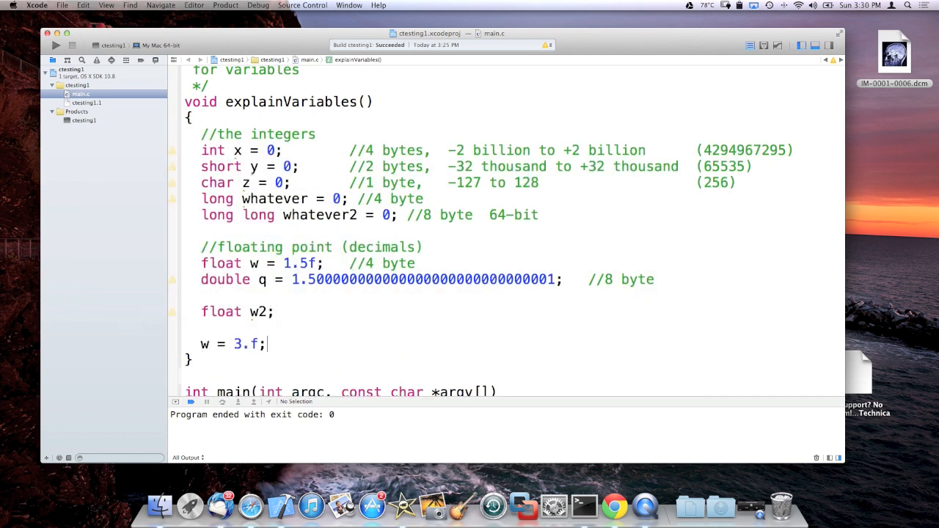
pyautogui.write('0')
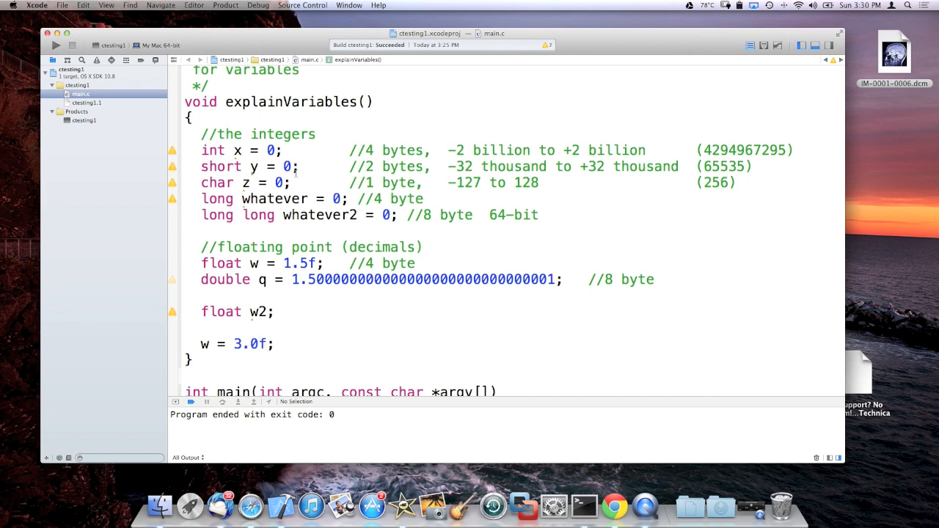
pyautogui.write("'")
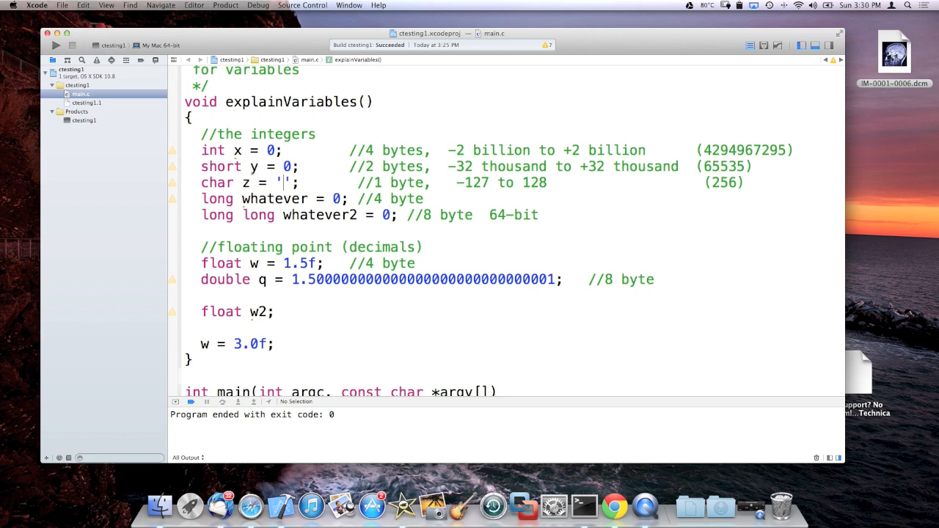
pyautogui.write('f')
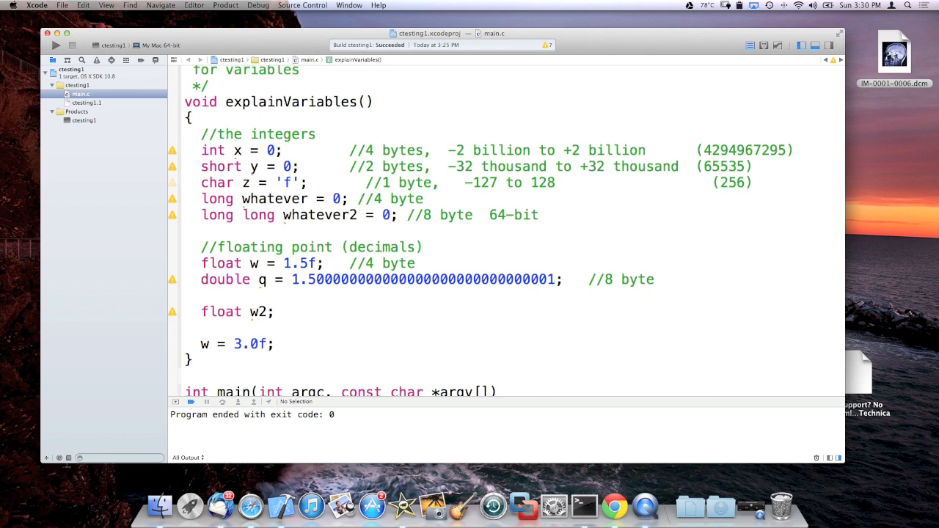
pyautogui.scroll(-3)
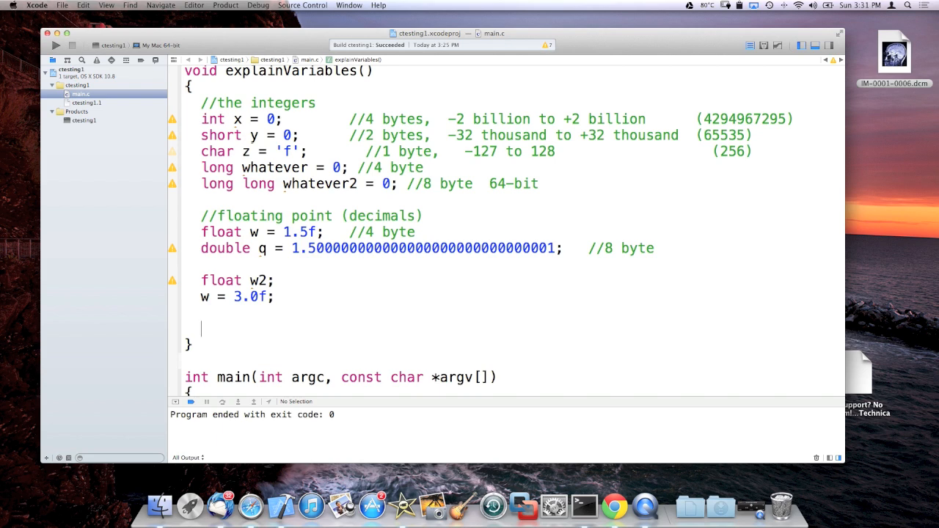
# Declare char *str = "phases of characters... banana" and highlight its char type and asterisk
pyautogui.write('char *')
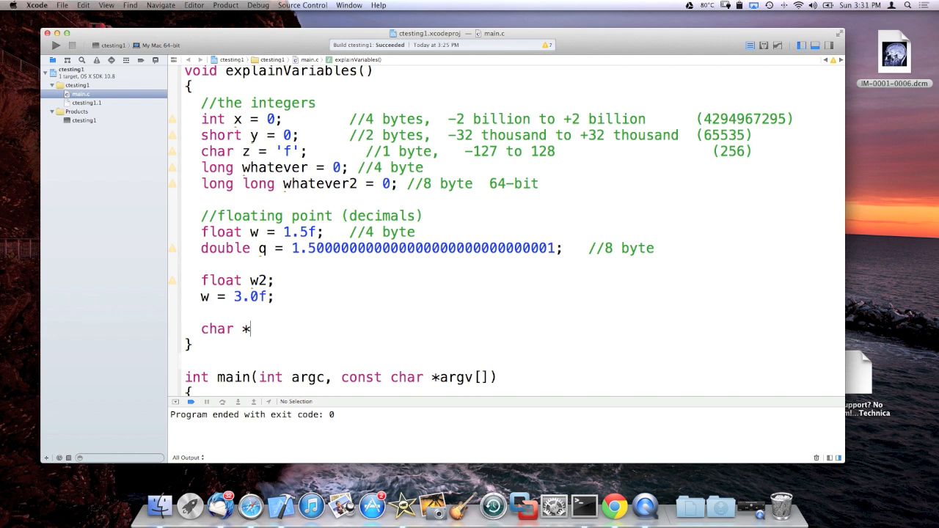
pyautogui.write('str =')
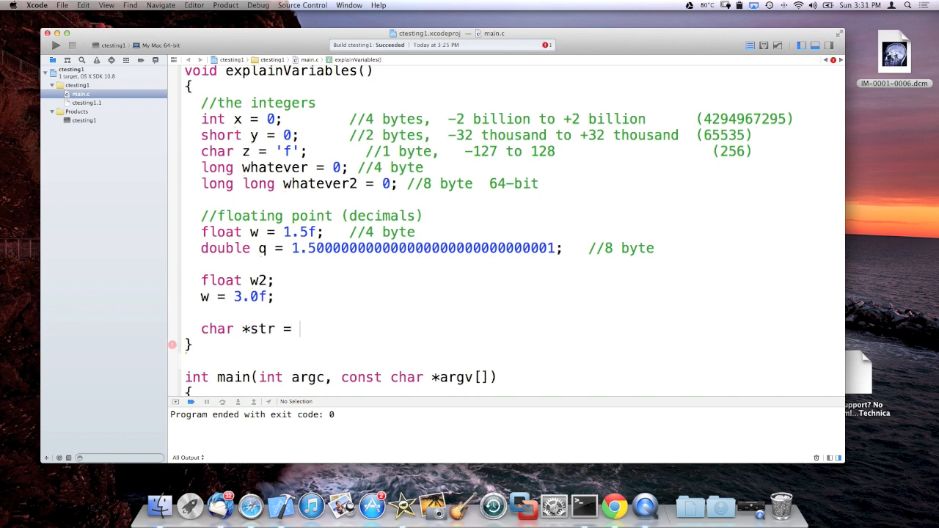
pyautogui.write('"')
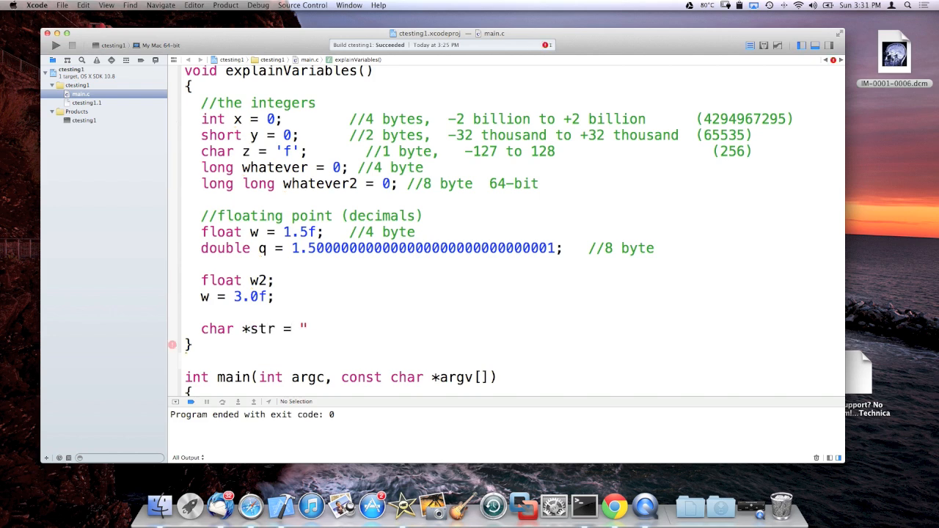
pyautogui.write('phases of  cha')
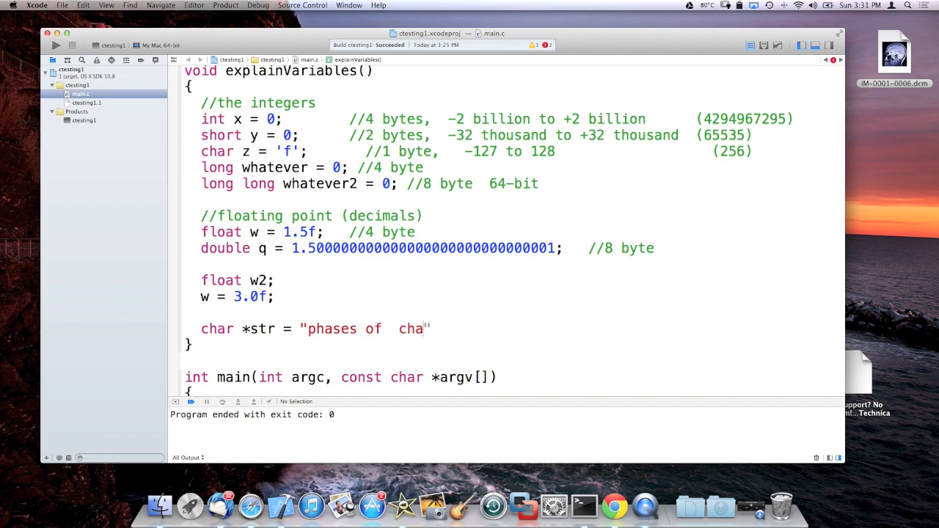
pyautogui.write('racters... bannana')
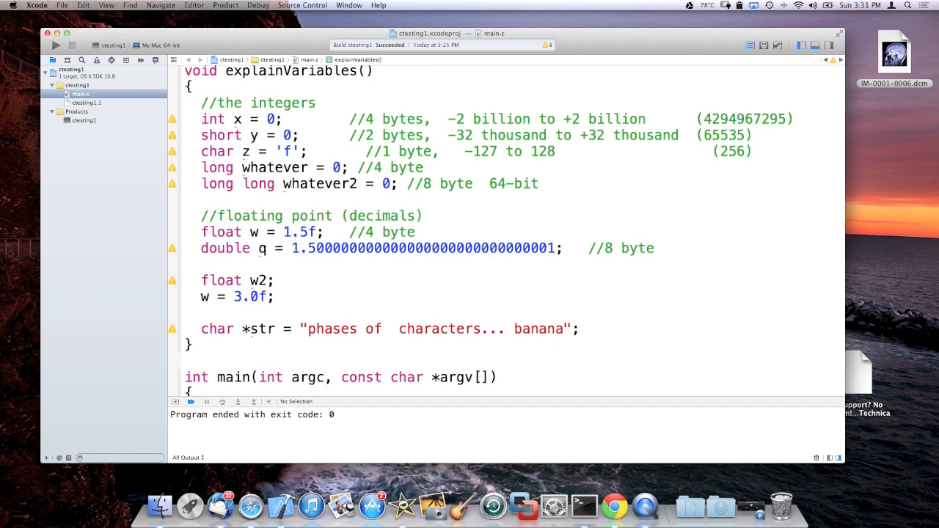
pyautogui.doubleClick(215, 328)
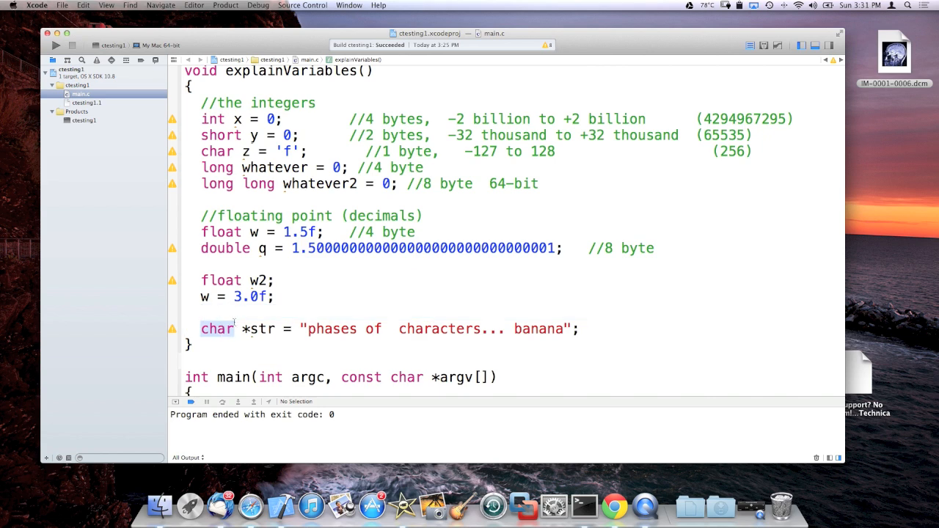
pyautogui.click(256, 329)
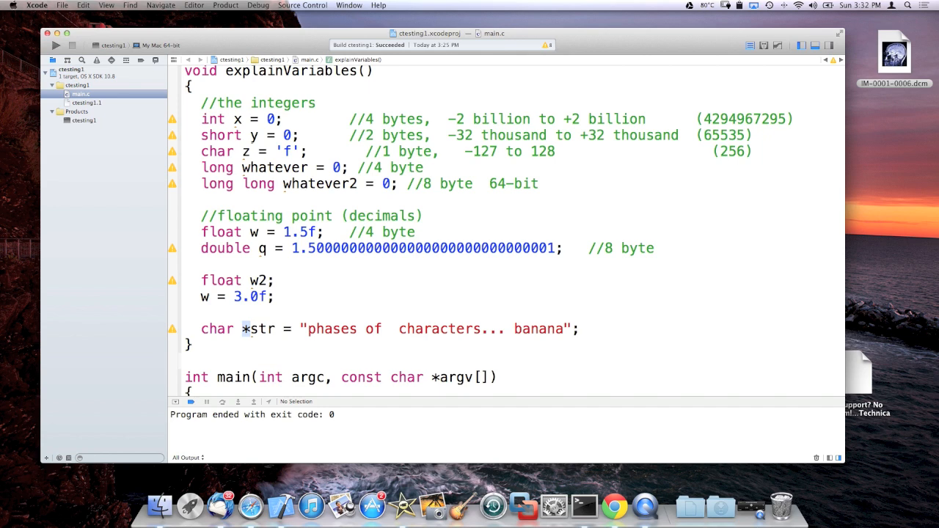
pyautogui.moveTo(611, 431)
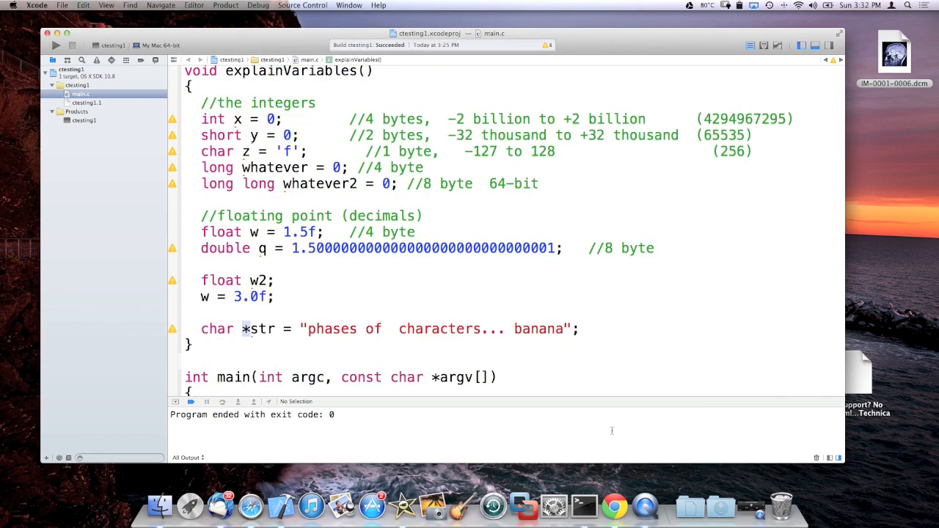
pyautogui.click(642, 503)
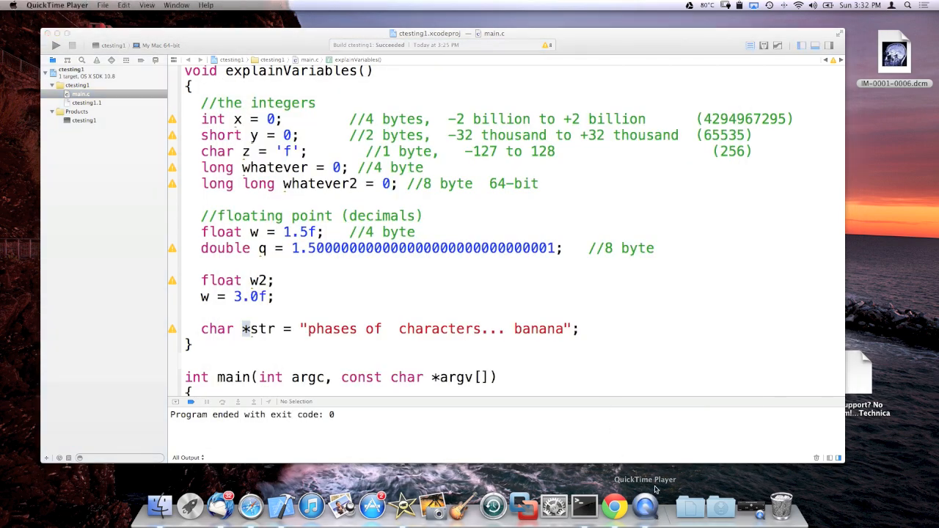
pyautogui.moveTo(757, 523)
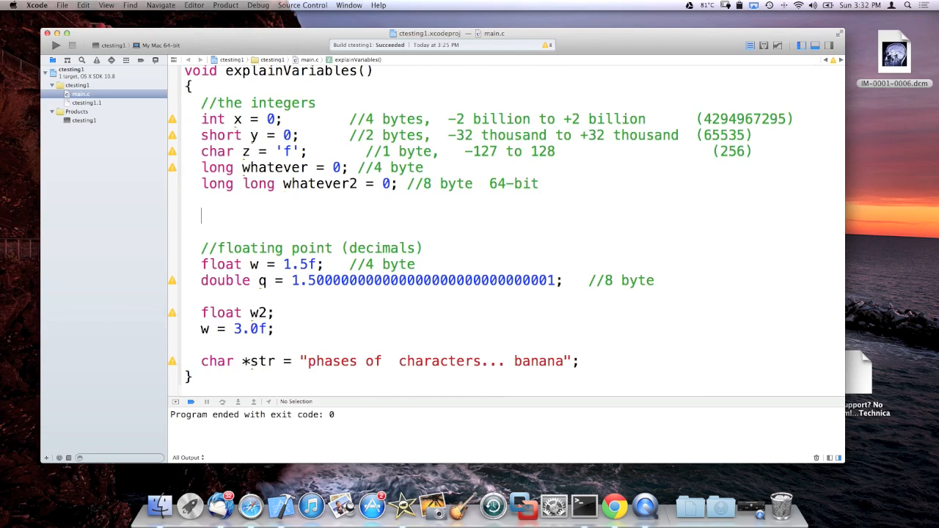
# Start an unsigned section with unsigned int = 0, commented 0 to 4 billion
pyautogui.write('//')
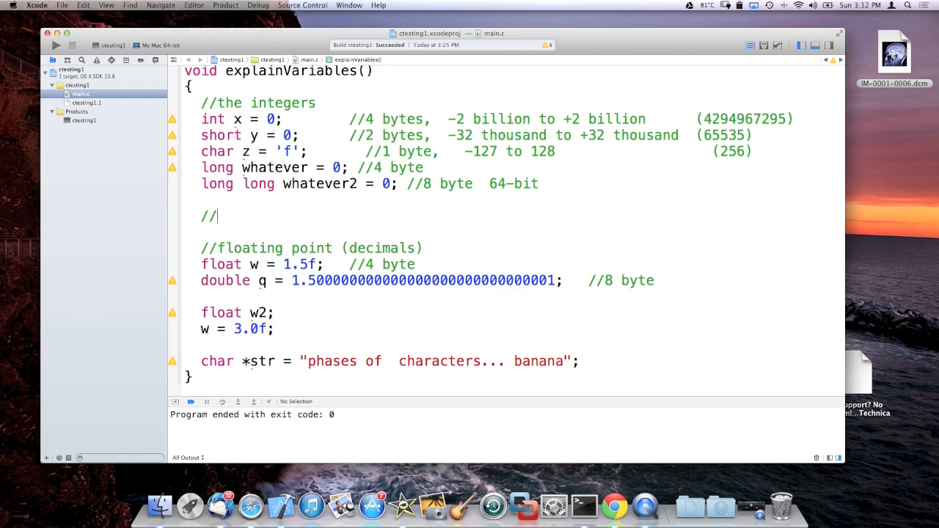
pyautogui.write('unsigned')
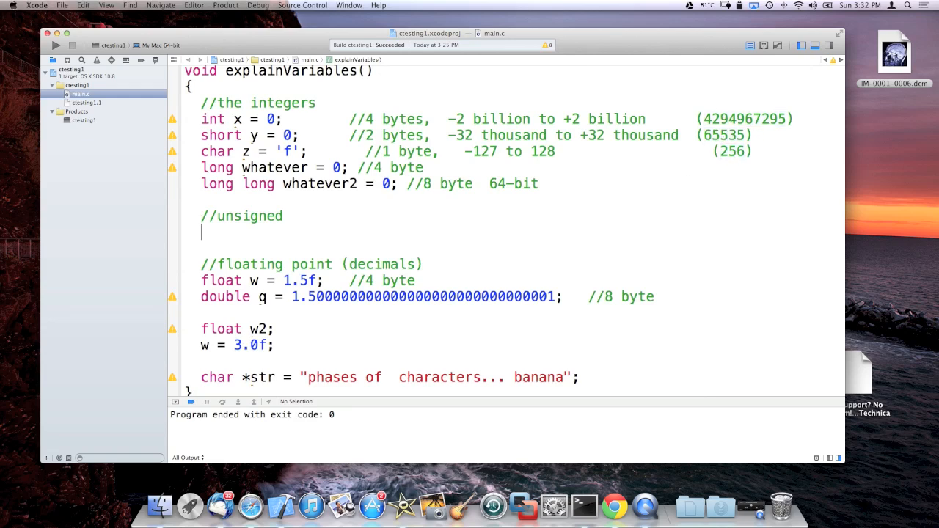
pyautogui.write('unsigned int = 0')
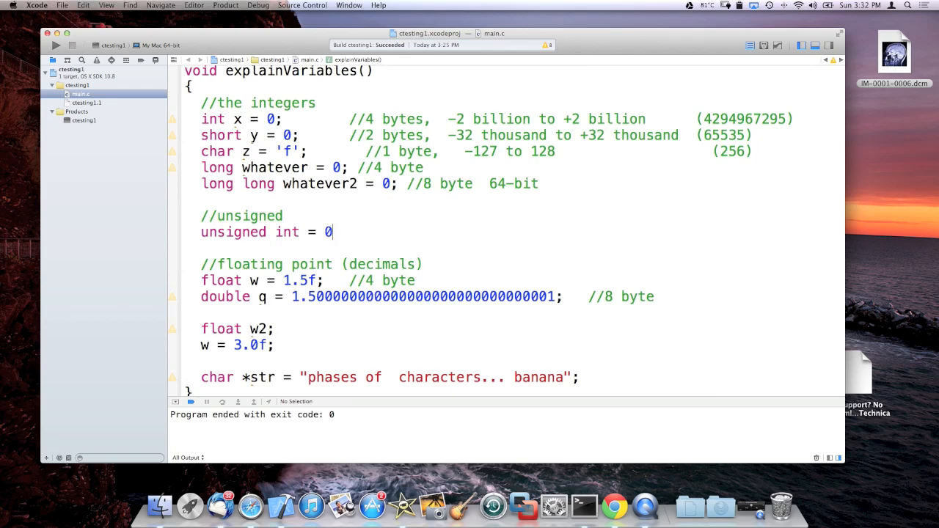
pyautogui.write(';  //')
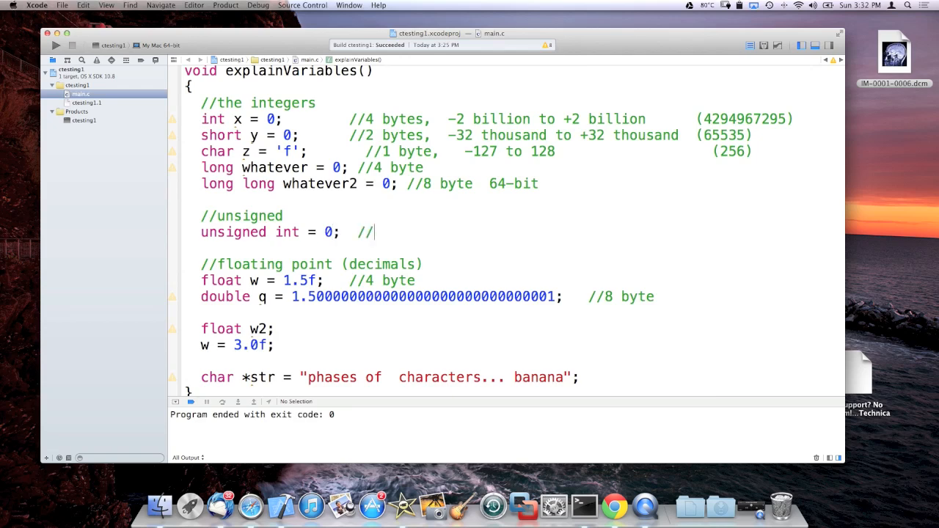
pyautogui.write('0 to 4 b')
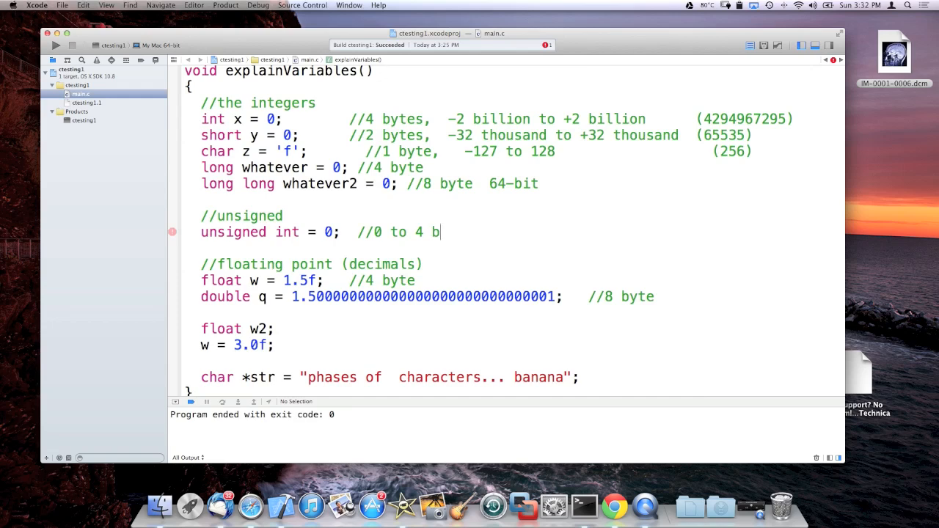
pyautogui.write('illion')
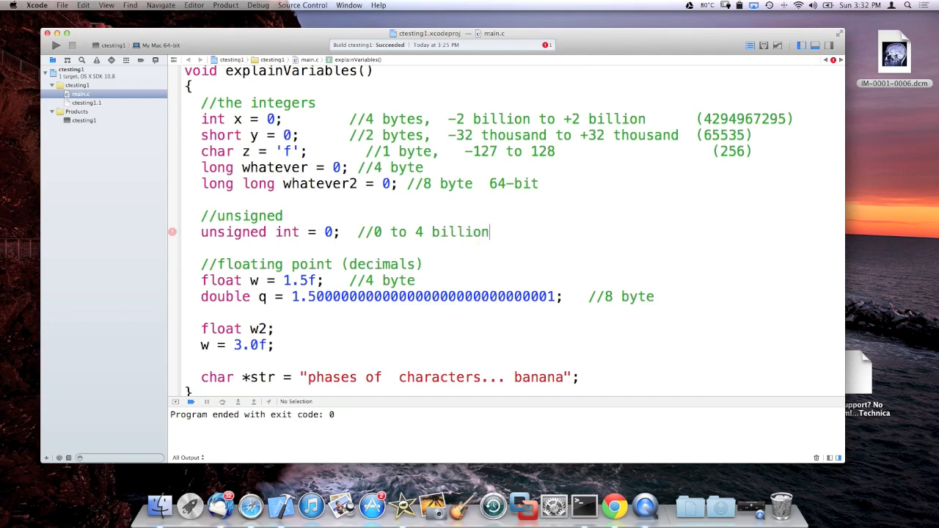
# Add unsigned char = 0 with a //0..255 range comment
pyautogui.write('unsigned')
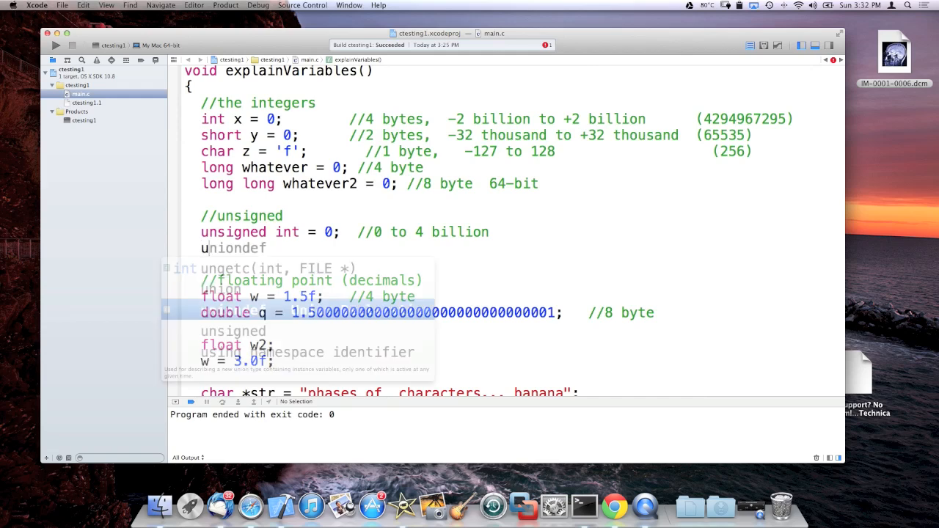
pyautogui.write('char')
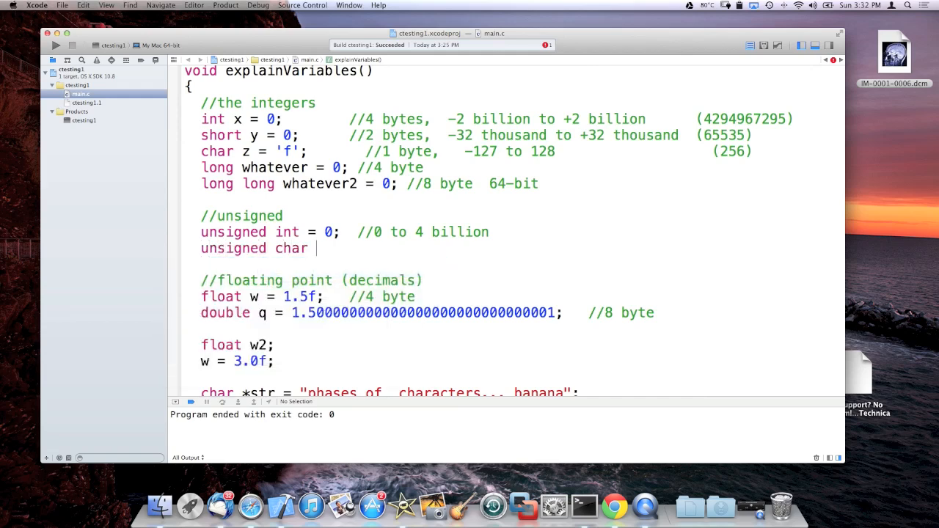
pyautogui.write('= 0;')
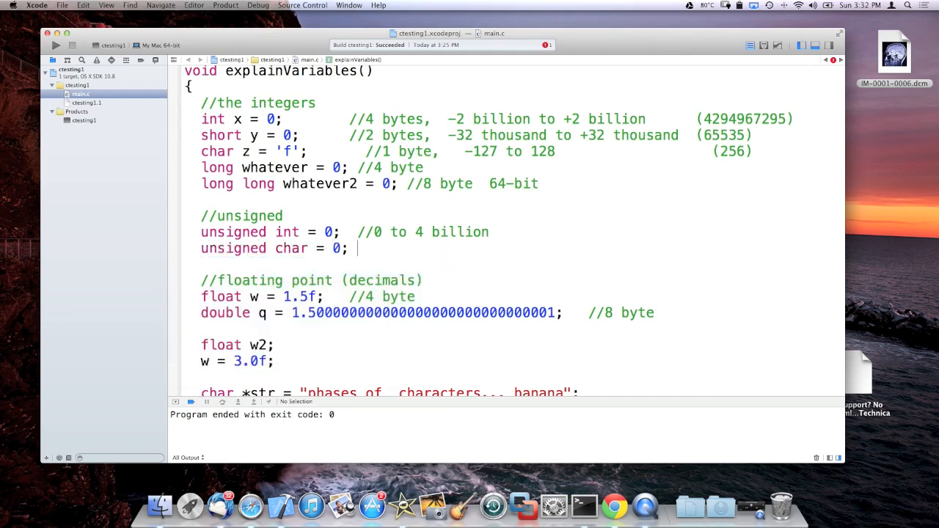
pyautogui.write('//')
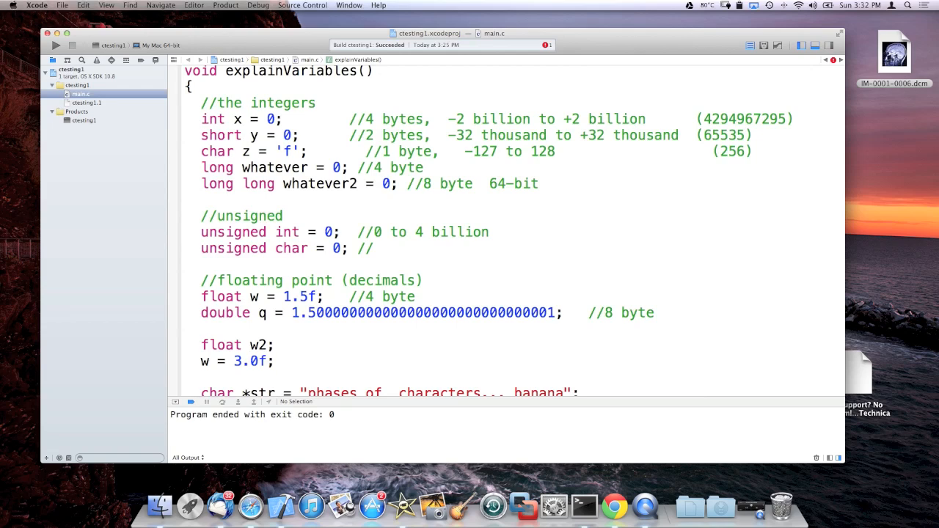
pyautogui.write('0')
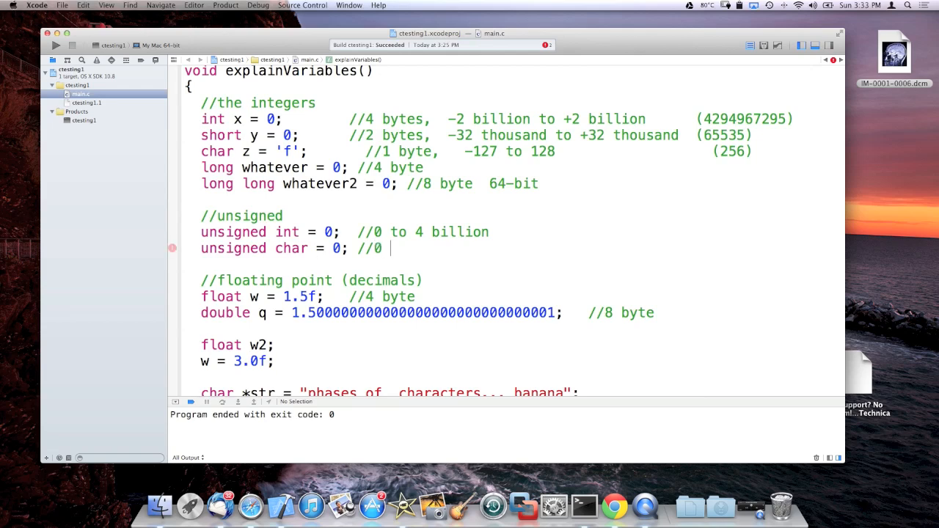
pyautogui.write('..255')
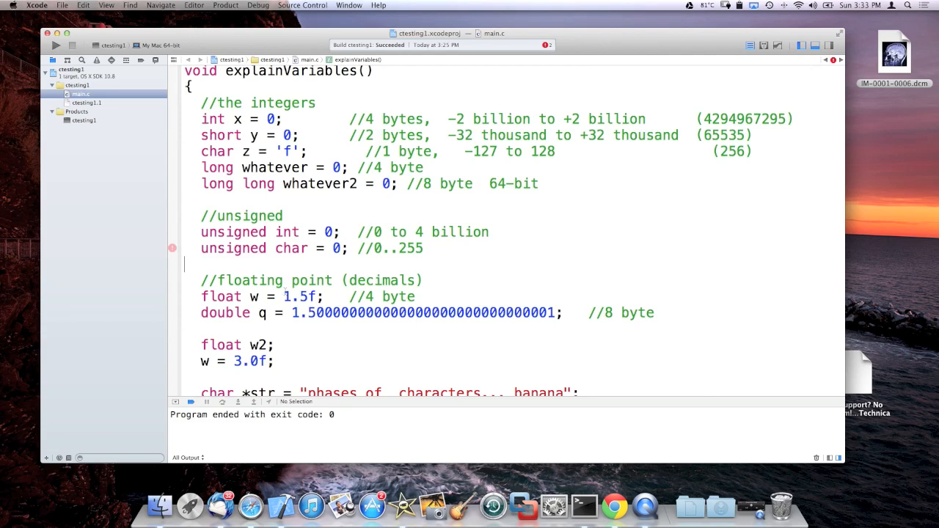
pyautogui.write('i')
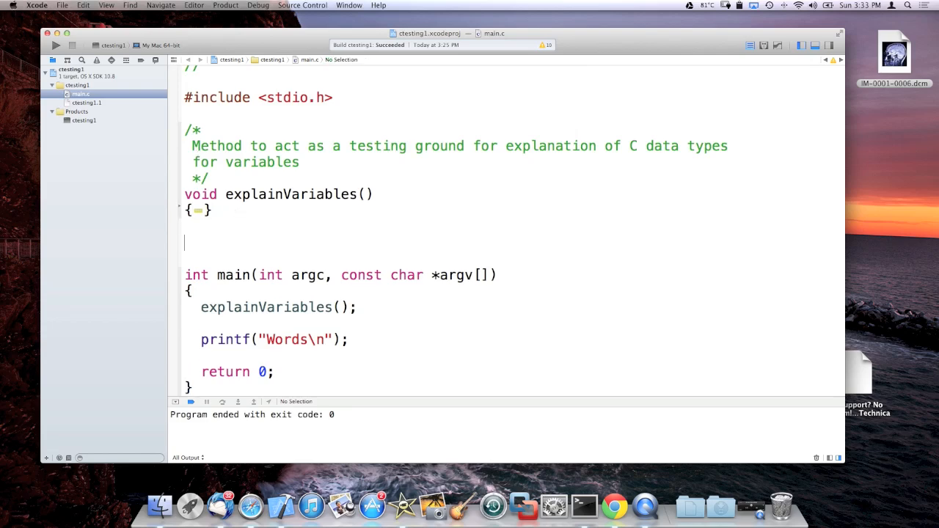
# Below the folded explainVariables, write an empty void doSomething2() function with braces
pyautogui.write('void')
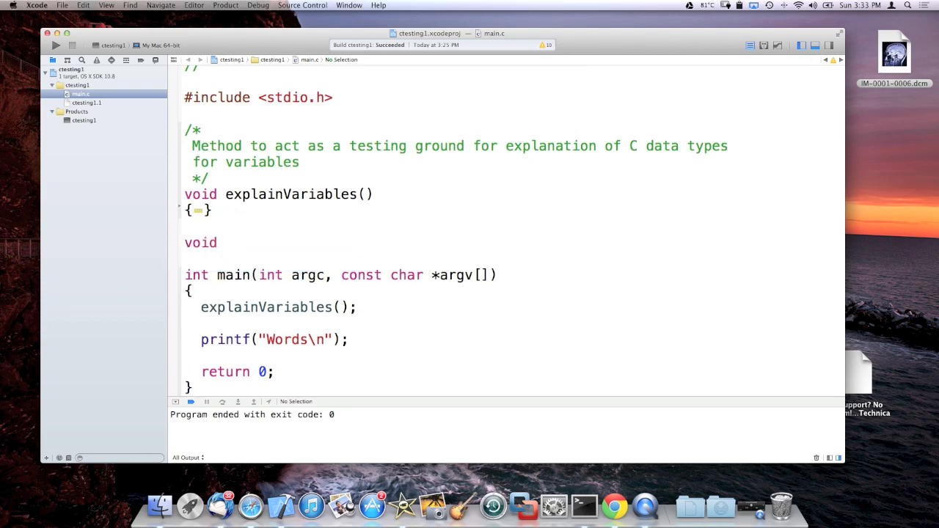
pyautogui.write('ex')
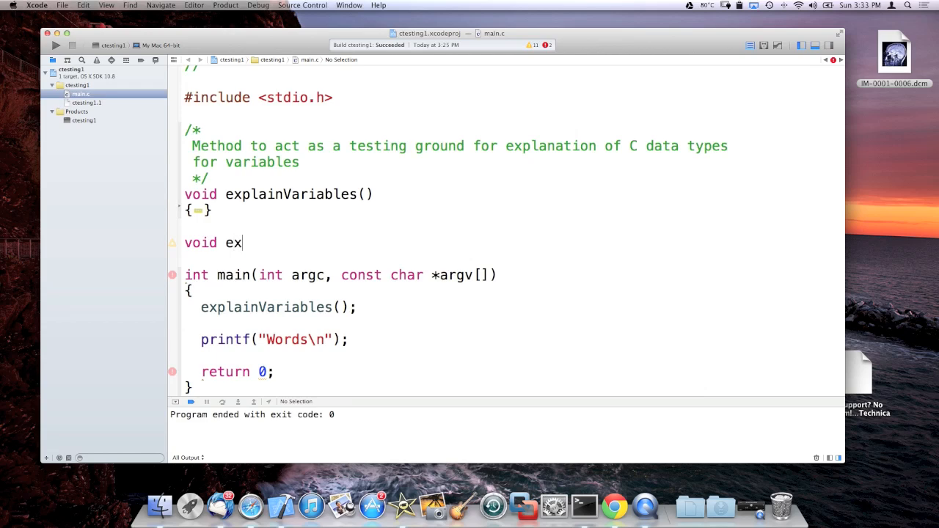
pyautogui.write('doSoemt')
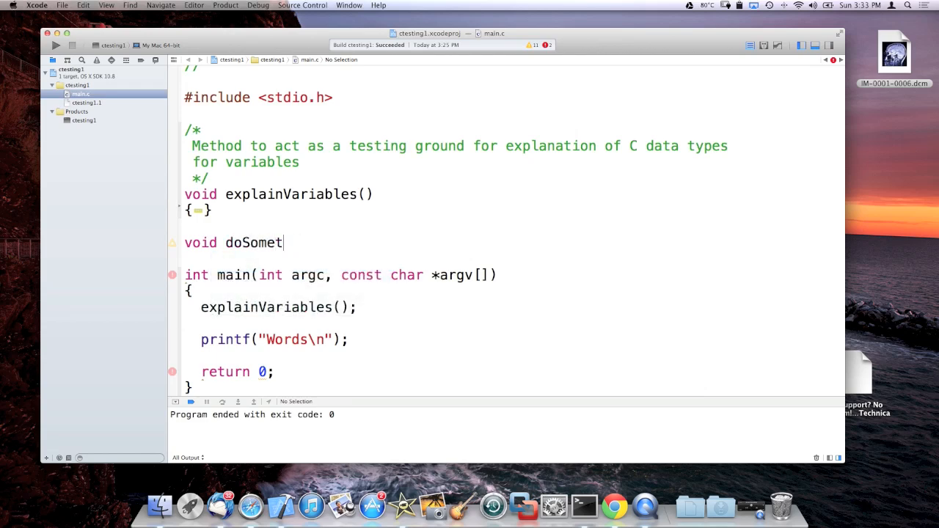
pyautogui.write('hin2()')
pyautogui.write('{')
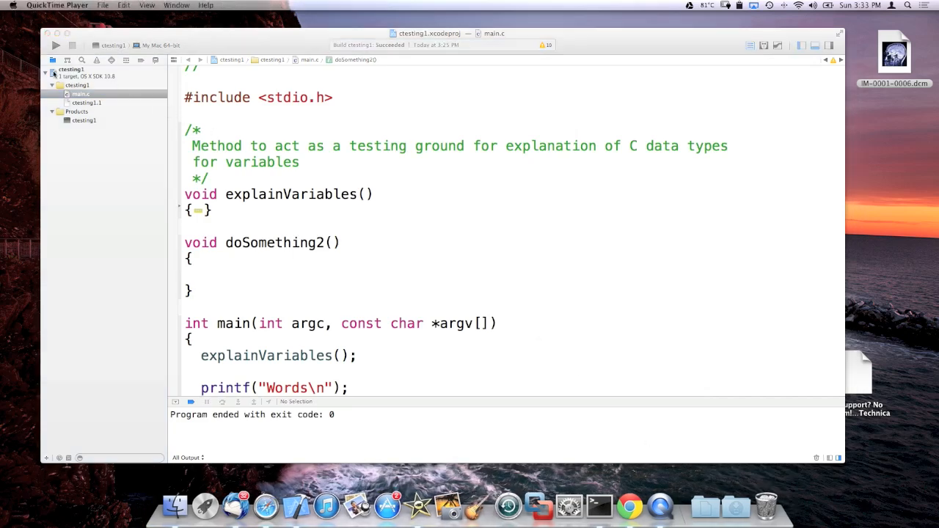
# Add a doSomething2(); call in main directly after explainVariables();
pyautogui.click(391, 274)
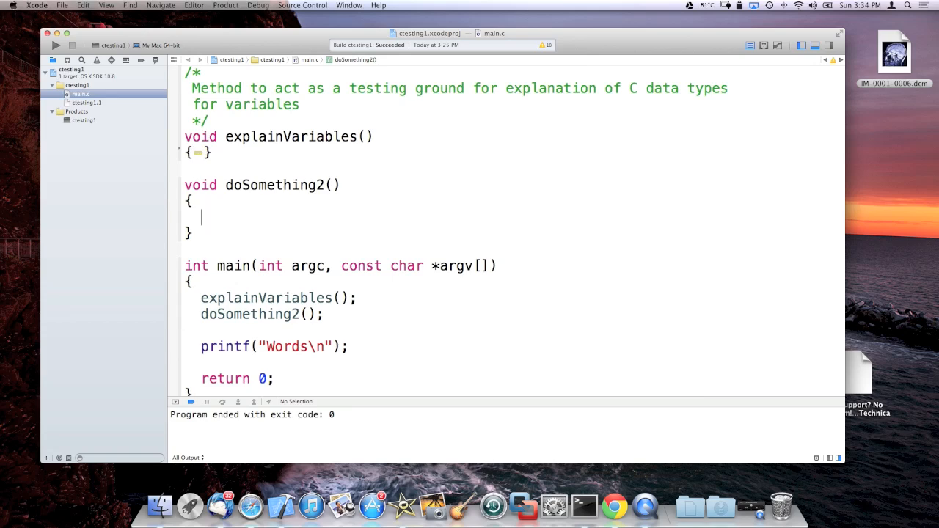
pyautogui.write('void')
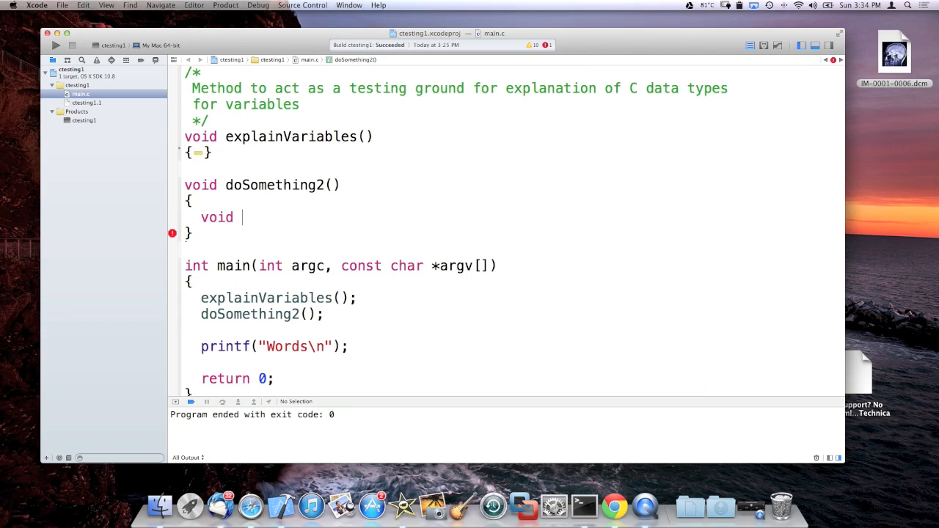
pyautogui.write('x;')
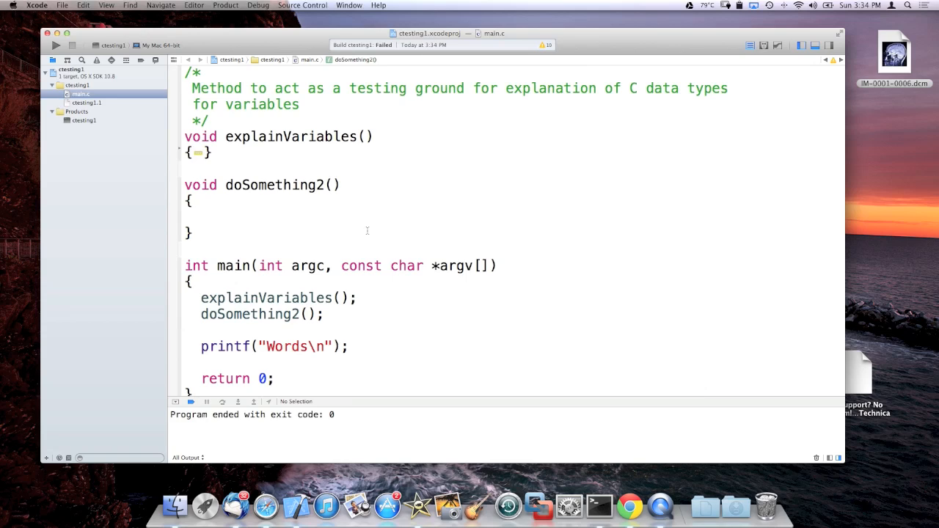
# Declare int x = 2, y = 5; inside doSomething2()
pyautogui.write('int x = 0')
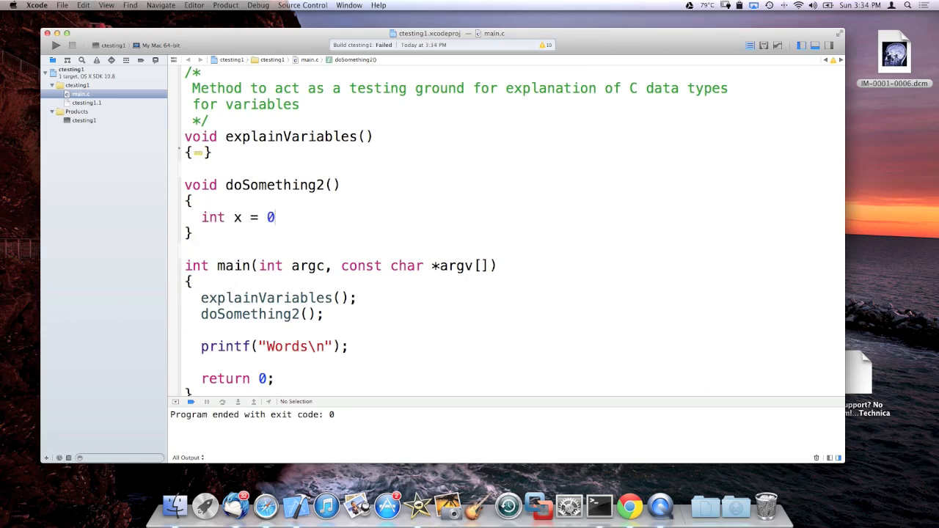
pyautogui.write(';')
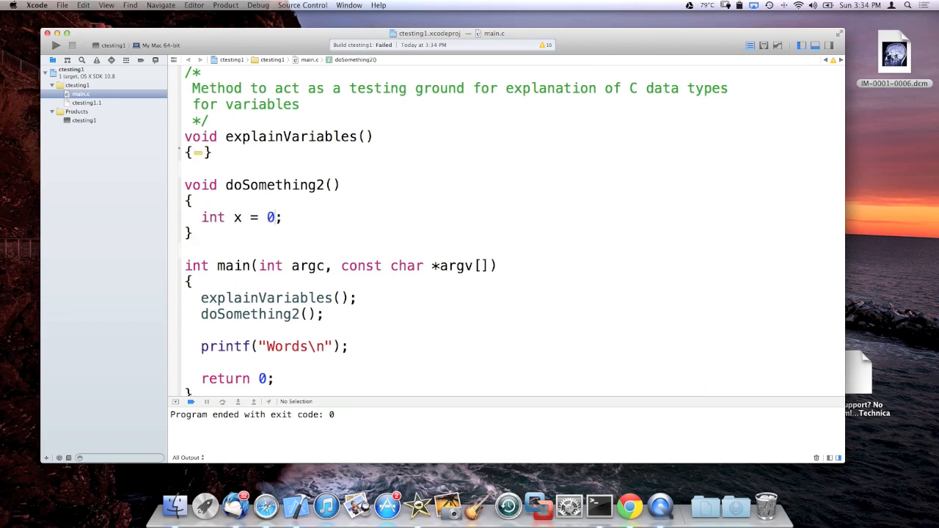
pyautogui.write(', y = 0')
pyautogui.write('x')
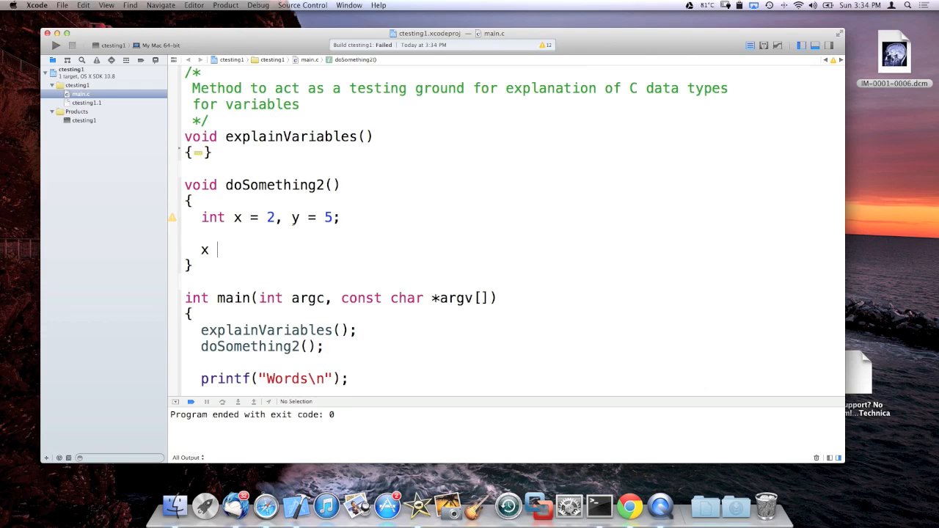
# Add the comment //x = x + y;, then x += y;, and begin a printf
pyautogui.write('= x + 5;')
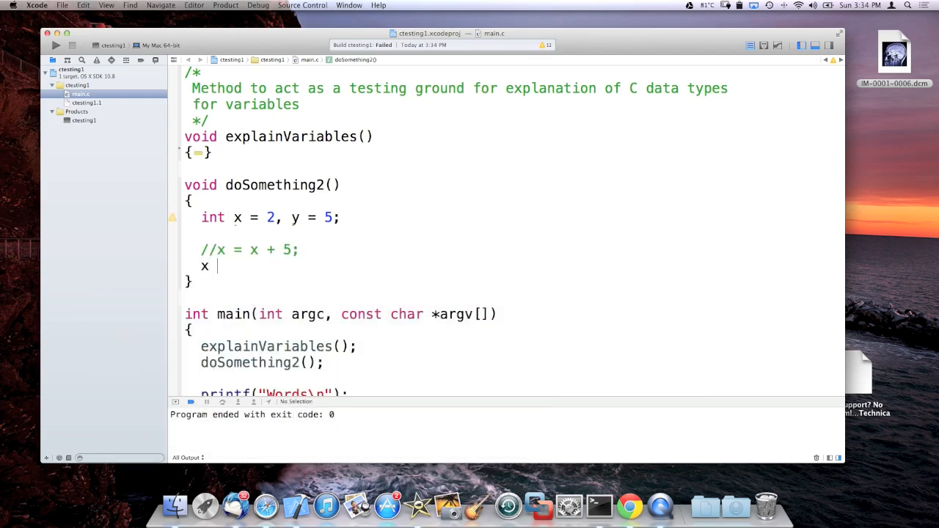
pyautogui.write('+=')
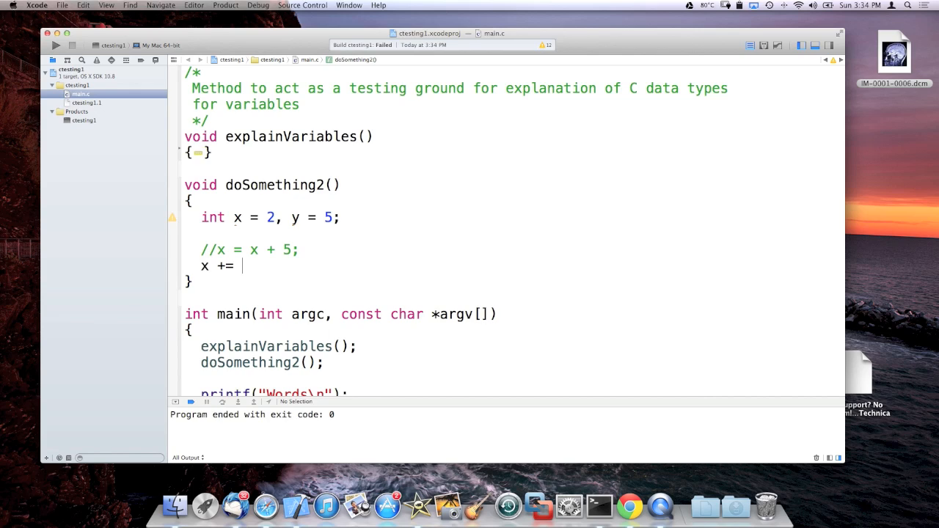
pyautogui.write(';')
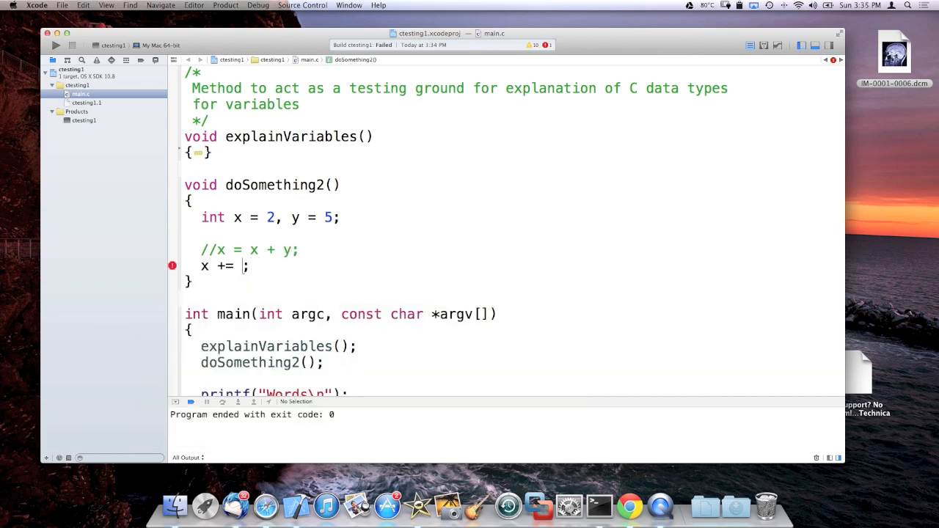
pyautogui.write('y')
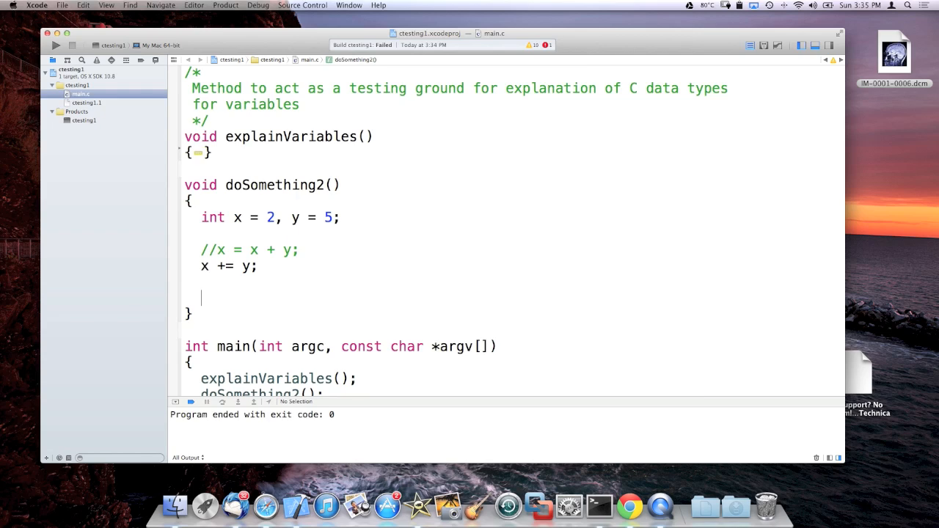
pyautogui.write('printf("')
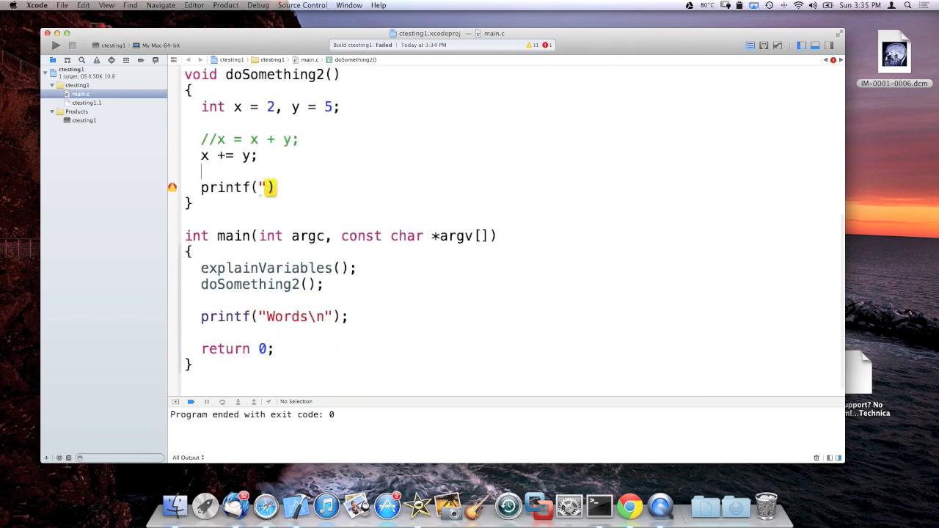
# Complete the statement as printf("Result is: %d\n", x);
pyautogui.click(267, 187)
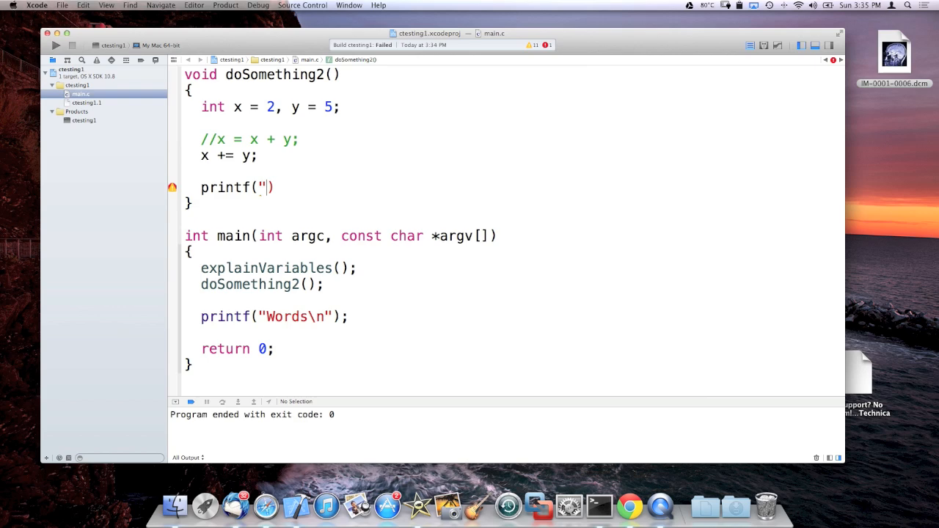
pyautogui.write('Result i')
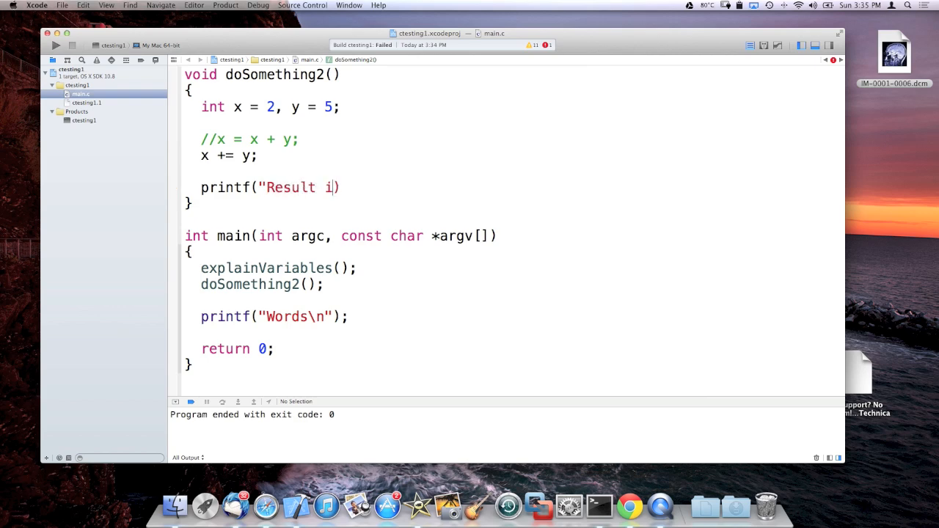
pyautogui.write('s: %d", x')
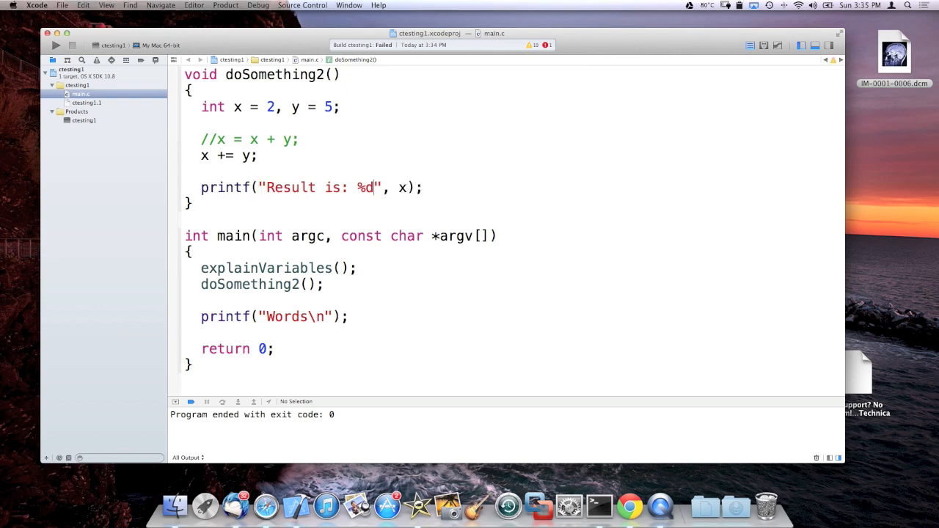
pyautogui.write('\\n')
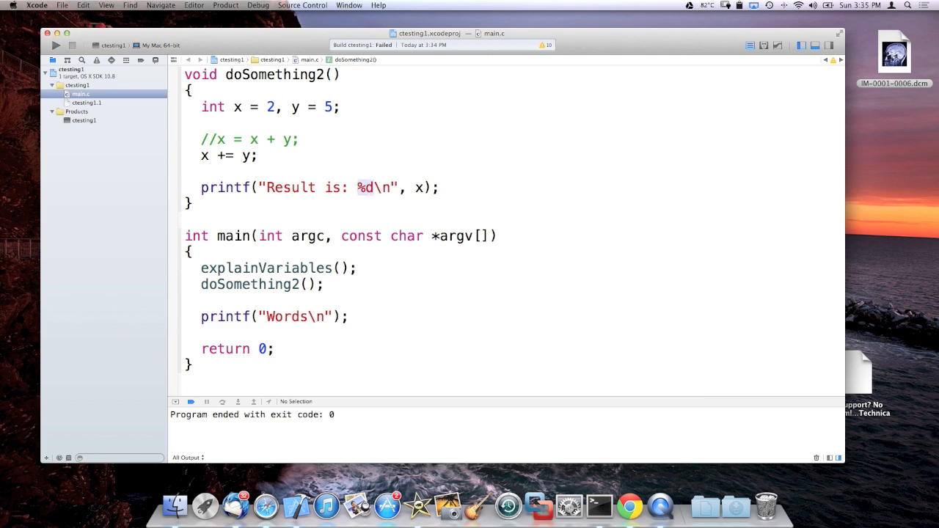
# Run the program in Xcode, then rerun ./ctesting1 in Terminal to show Result is: 7
pyautogui.click(52, 49)
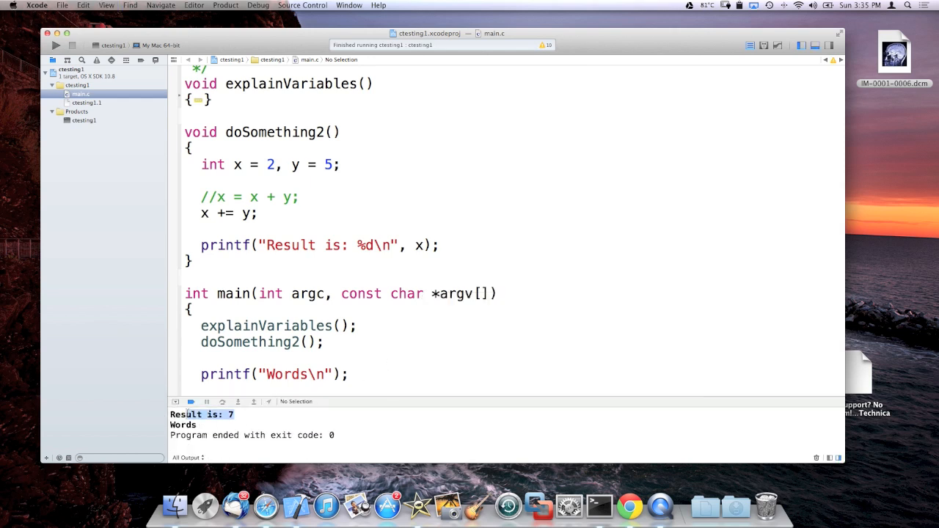
pyautogui.click(599, 504)
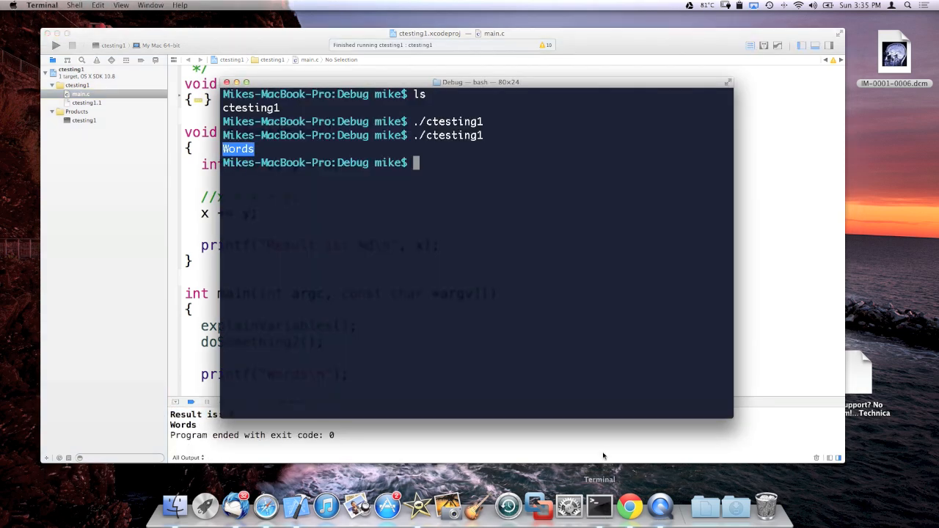
pyautogui.press('Return')
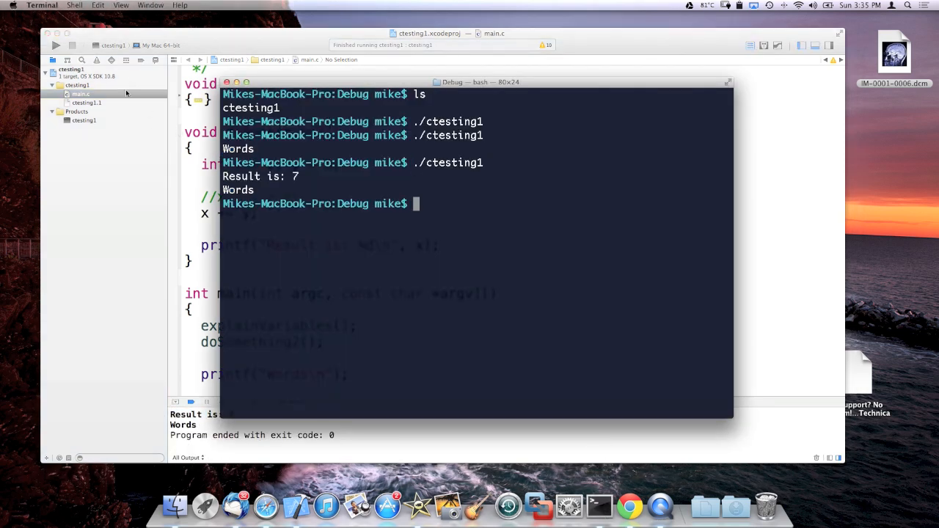
pyautogui.moveTo(96, 97)
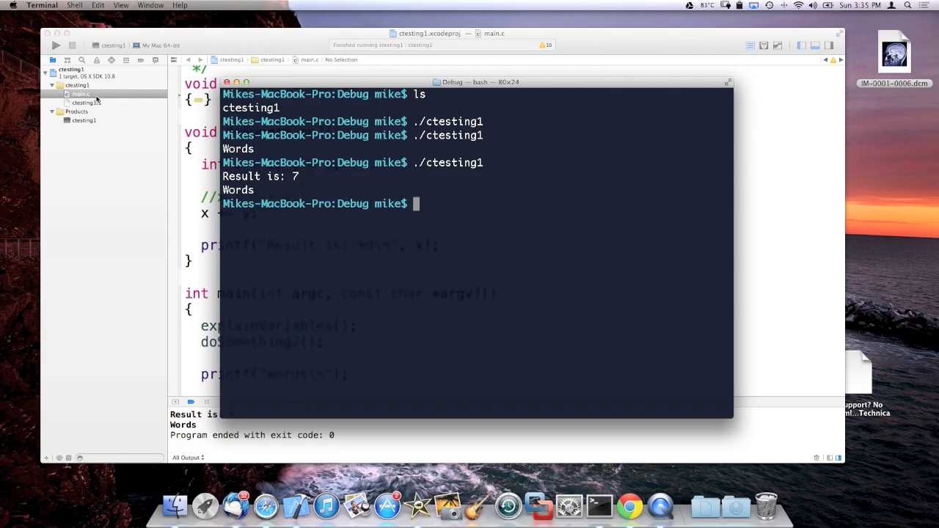